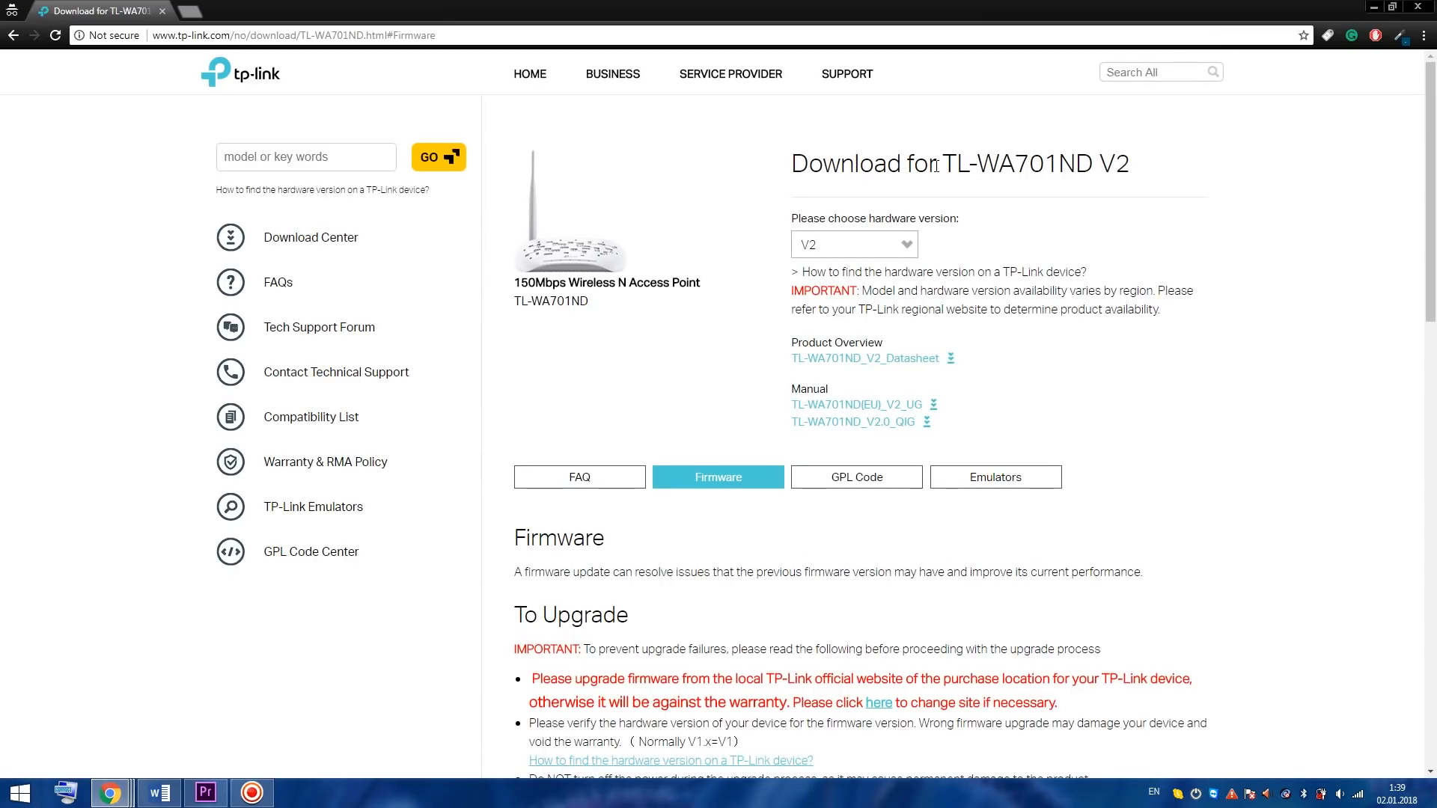
Download the TL-WA701ND(EU)_V2_160620 firmware archive from TP-Link and save it to the desktop
triple_click(935, 164)
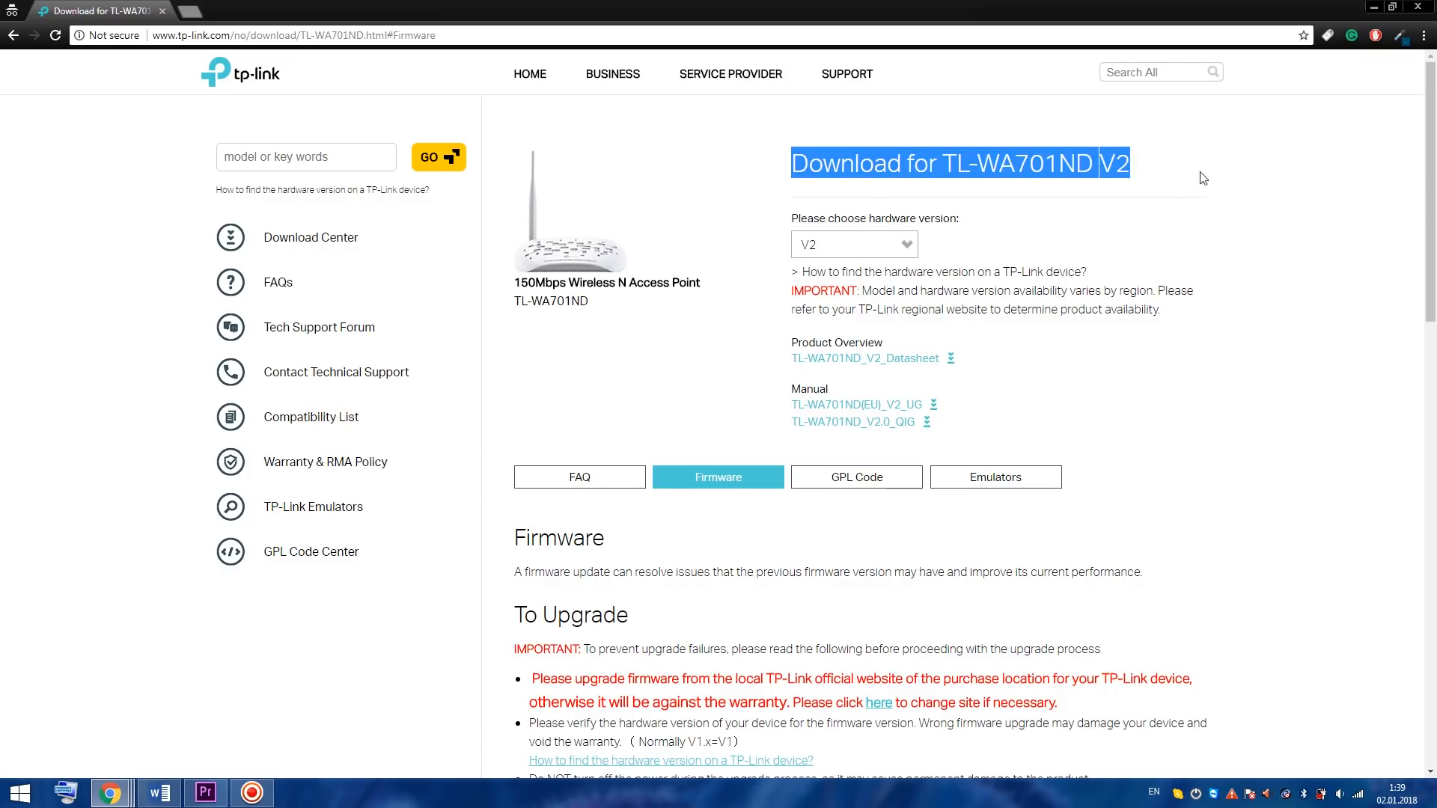
scroll("down", 3)
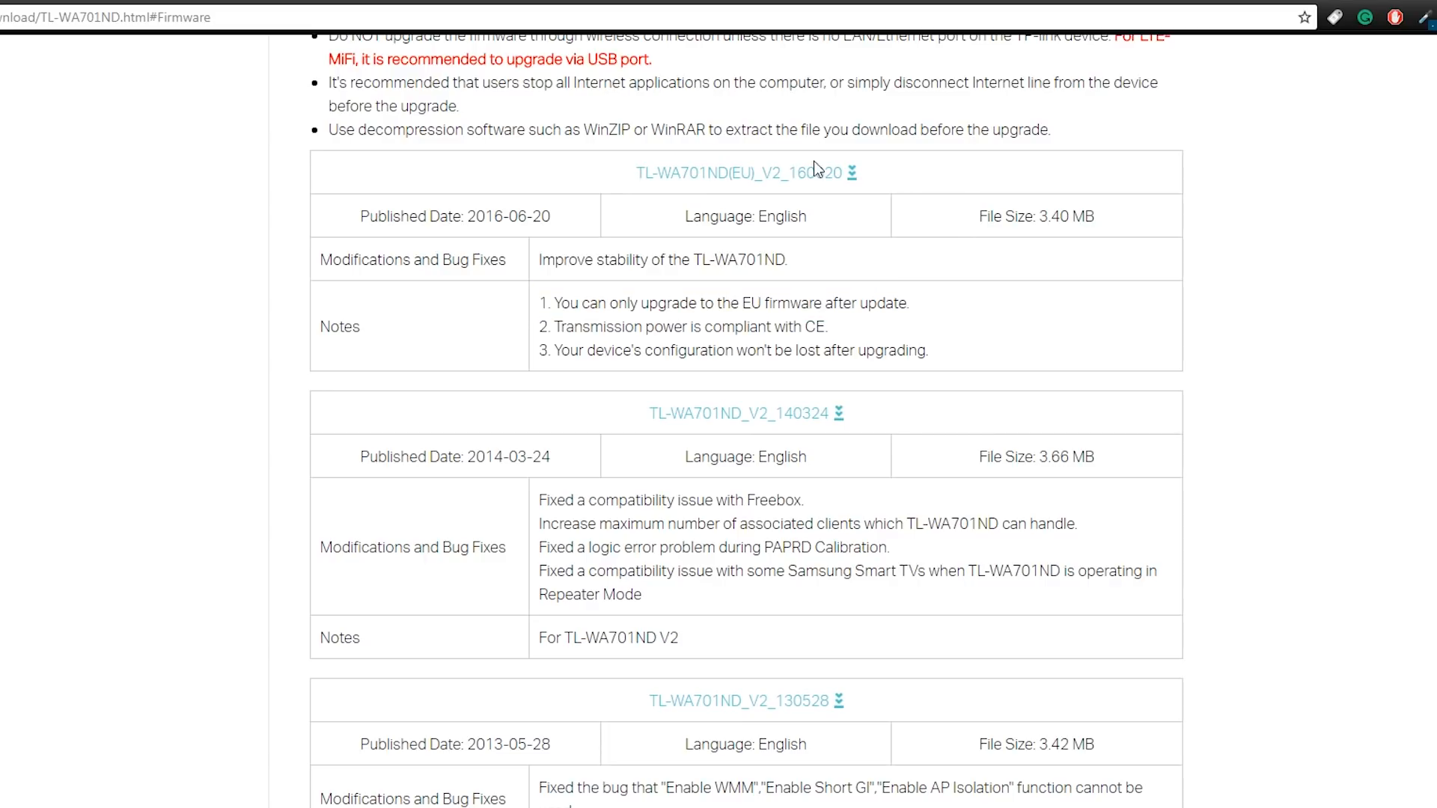
left_click(733, 172)
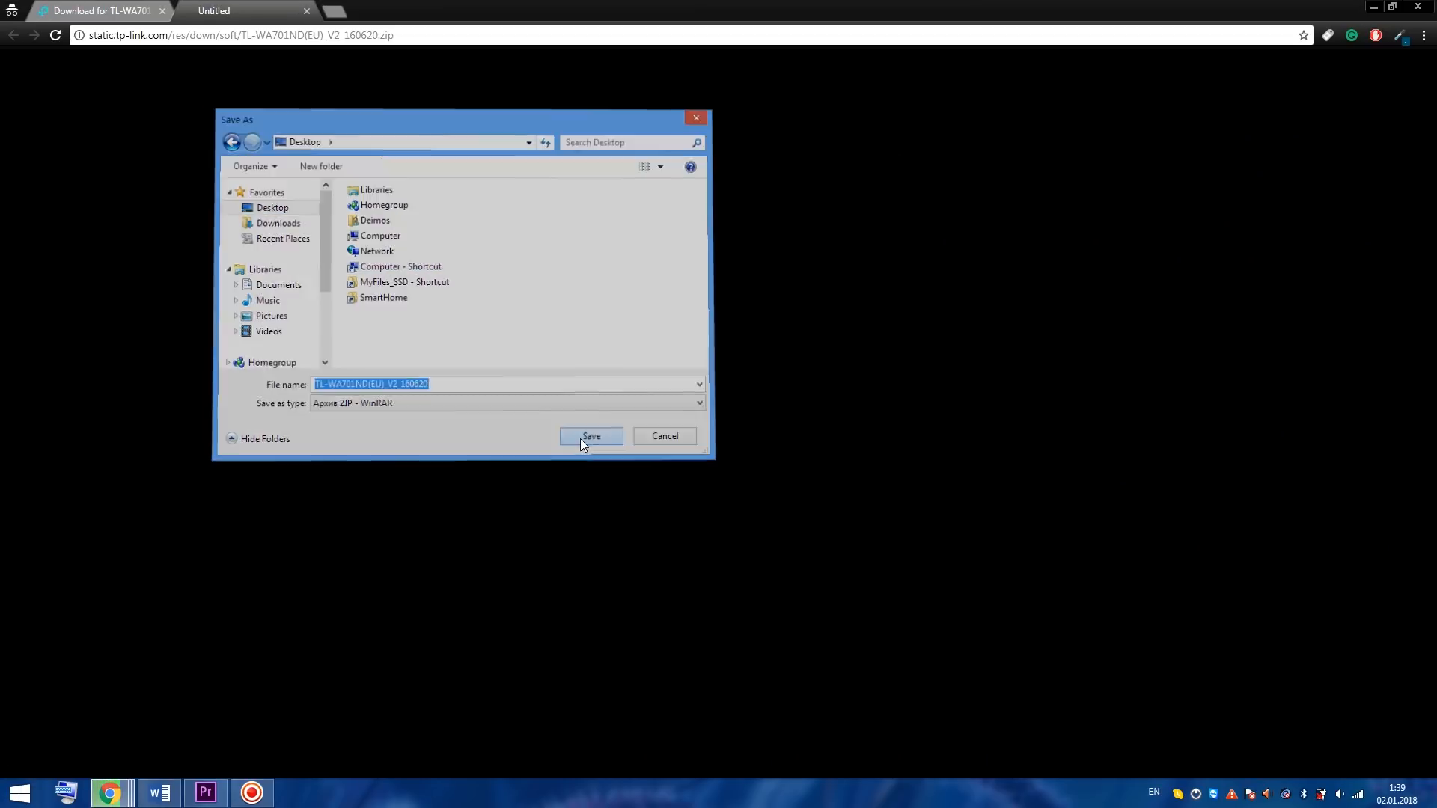
left_click(590, 436)
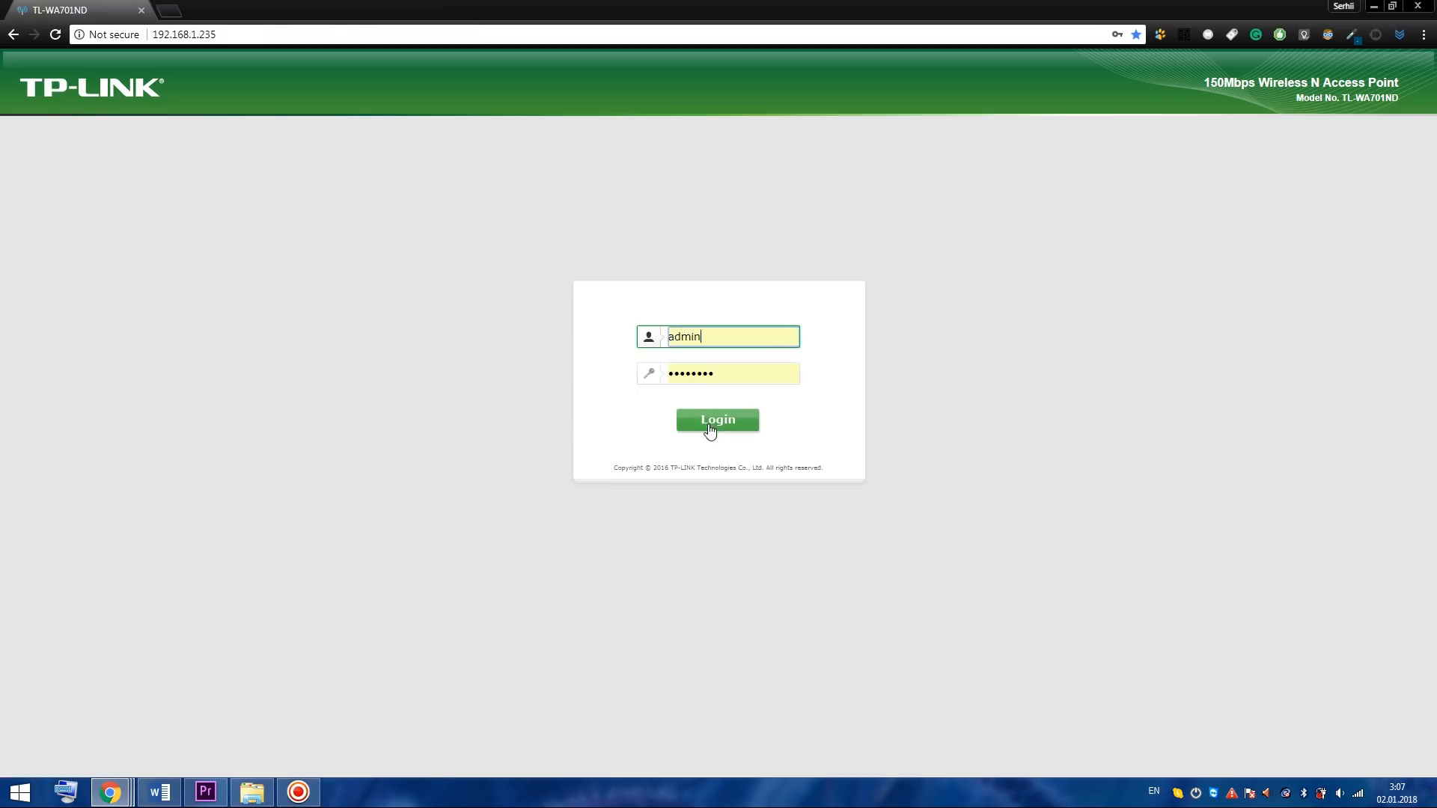
Log in to the access point admin and start a firmware upgrade with the up_boot .bin file
left_click(717, 419)
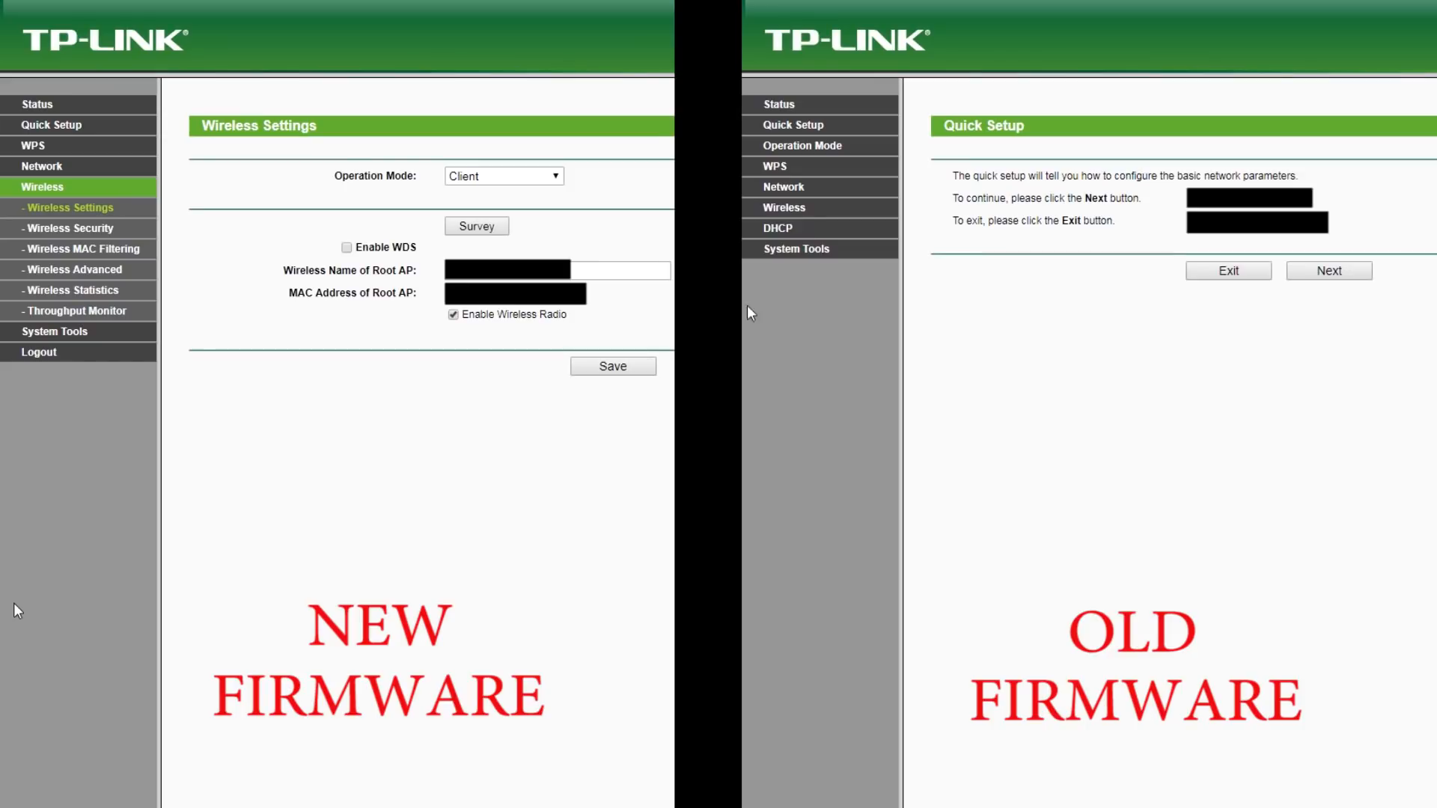
left_click(816, 312)
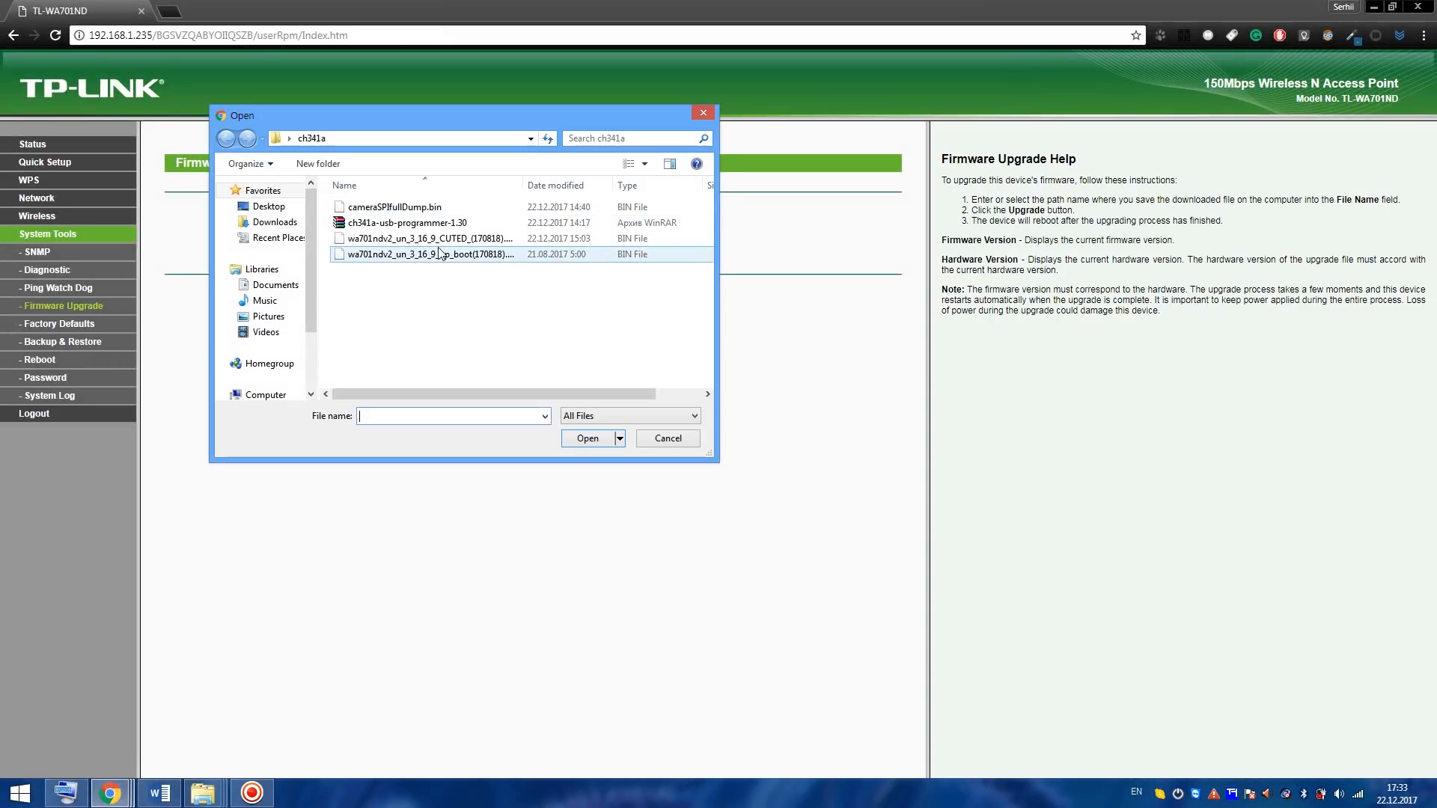
double_click(429, 255)
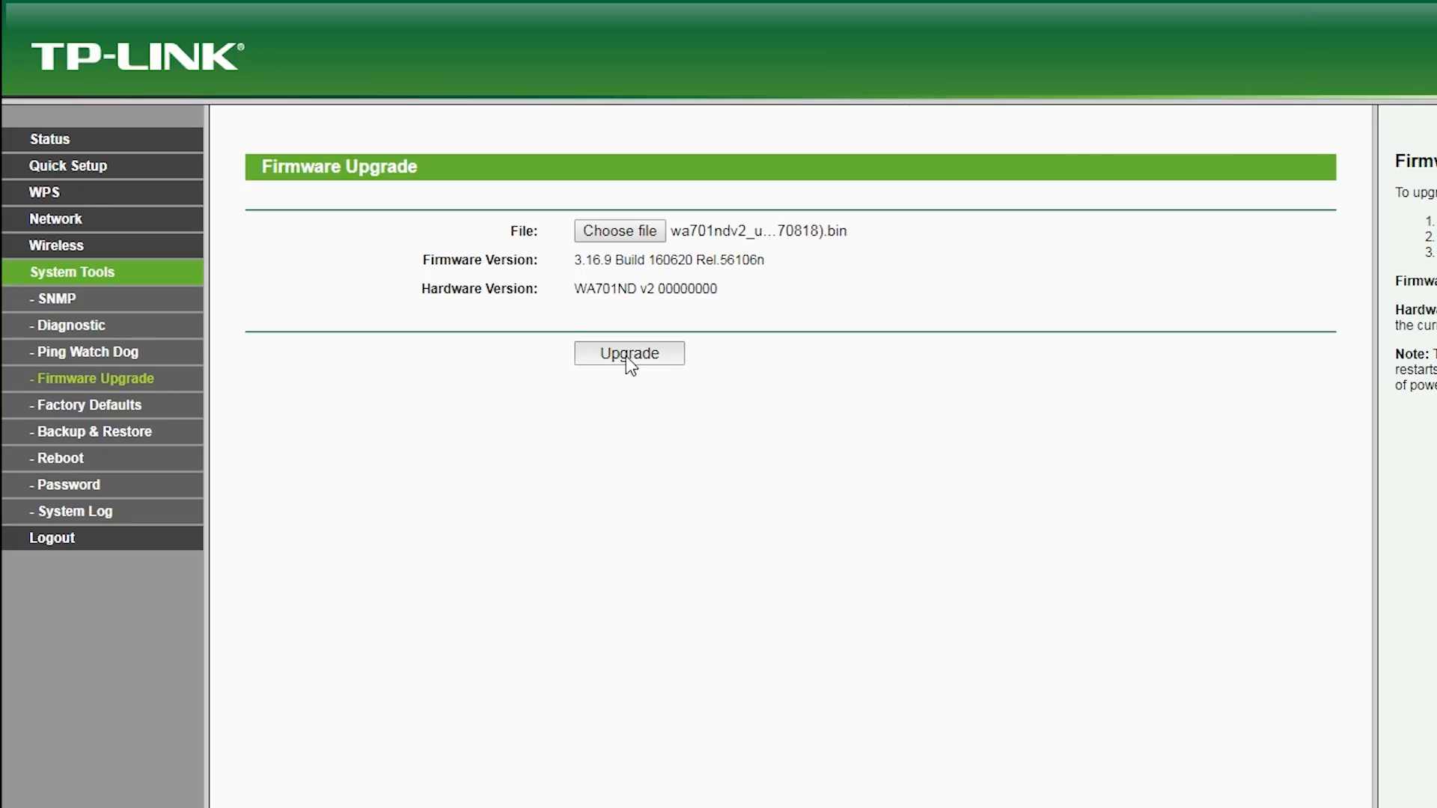
left_click(629, 353)
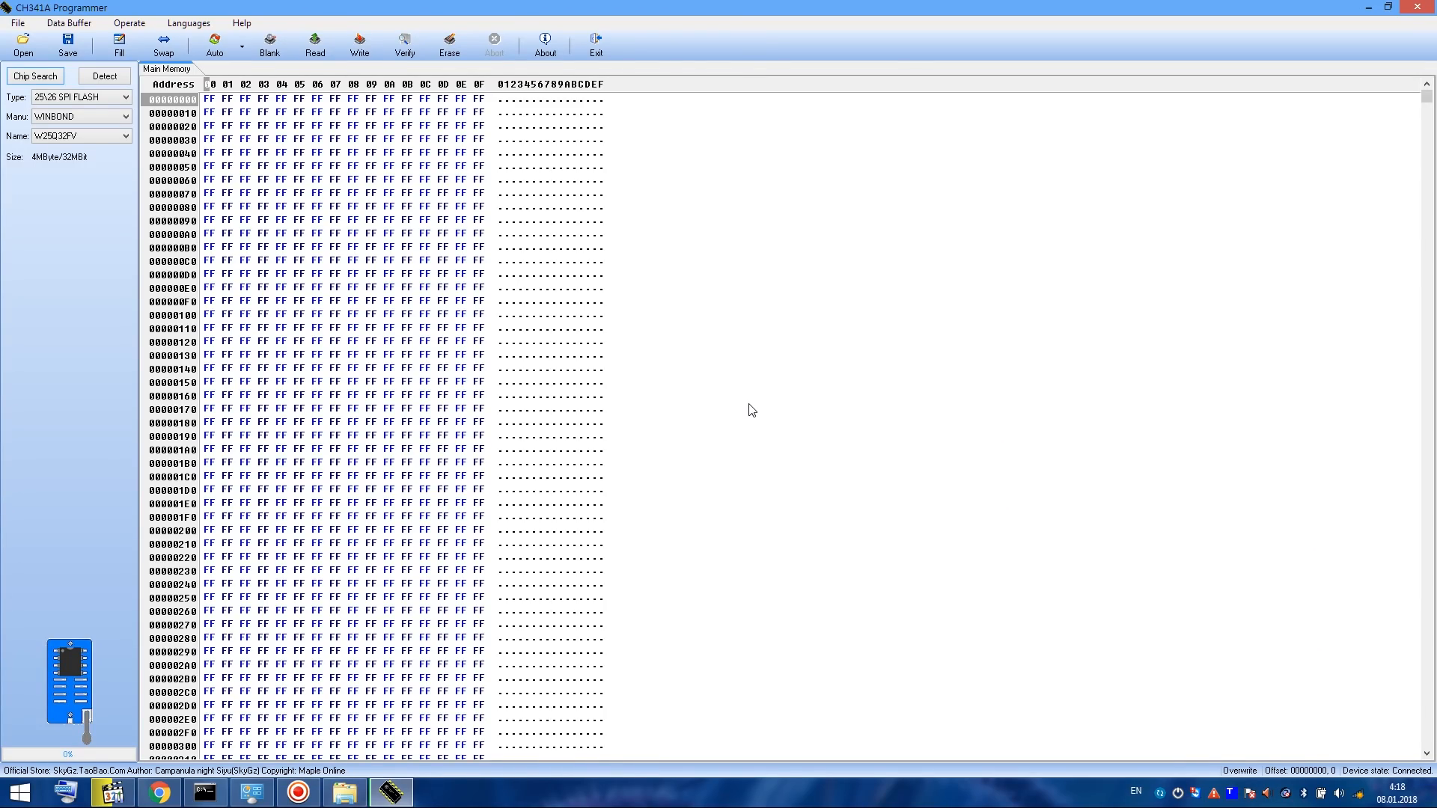
Detect the chip, confirm it as W25Q32FV and read its full contents into the buffer
left_click(103, 75)
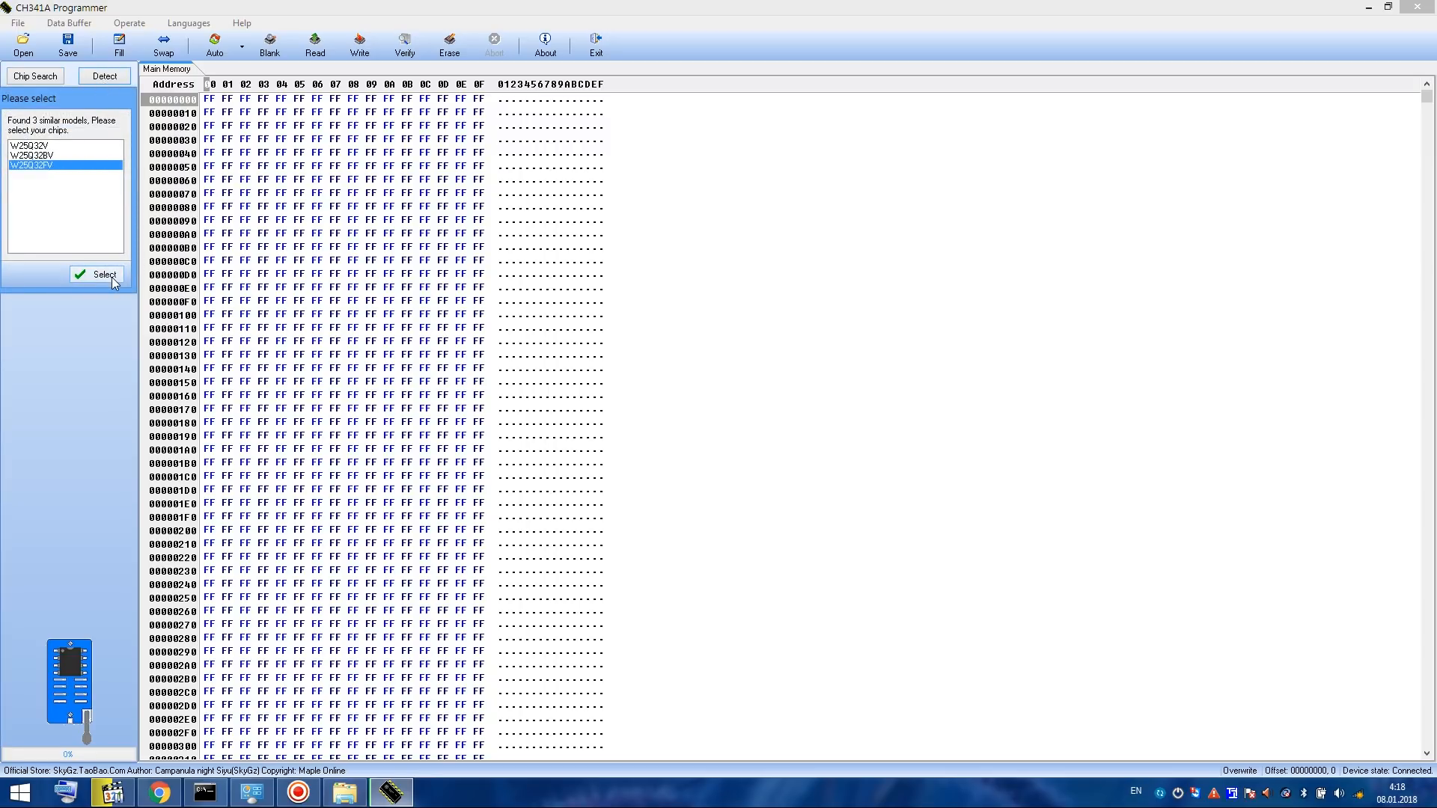
left_click(96, 274)
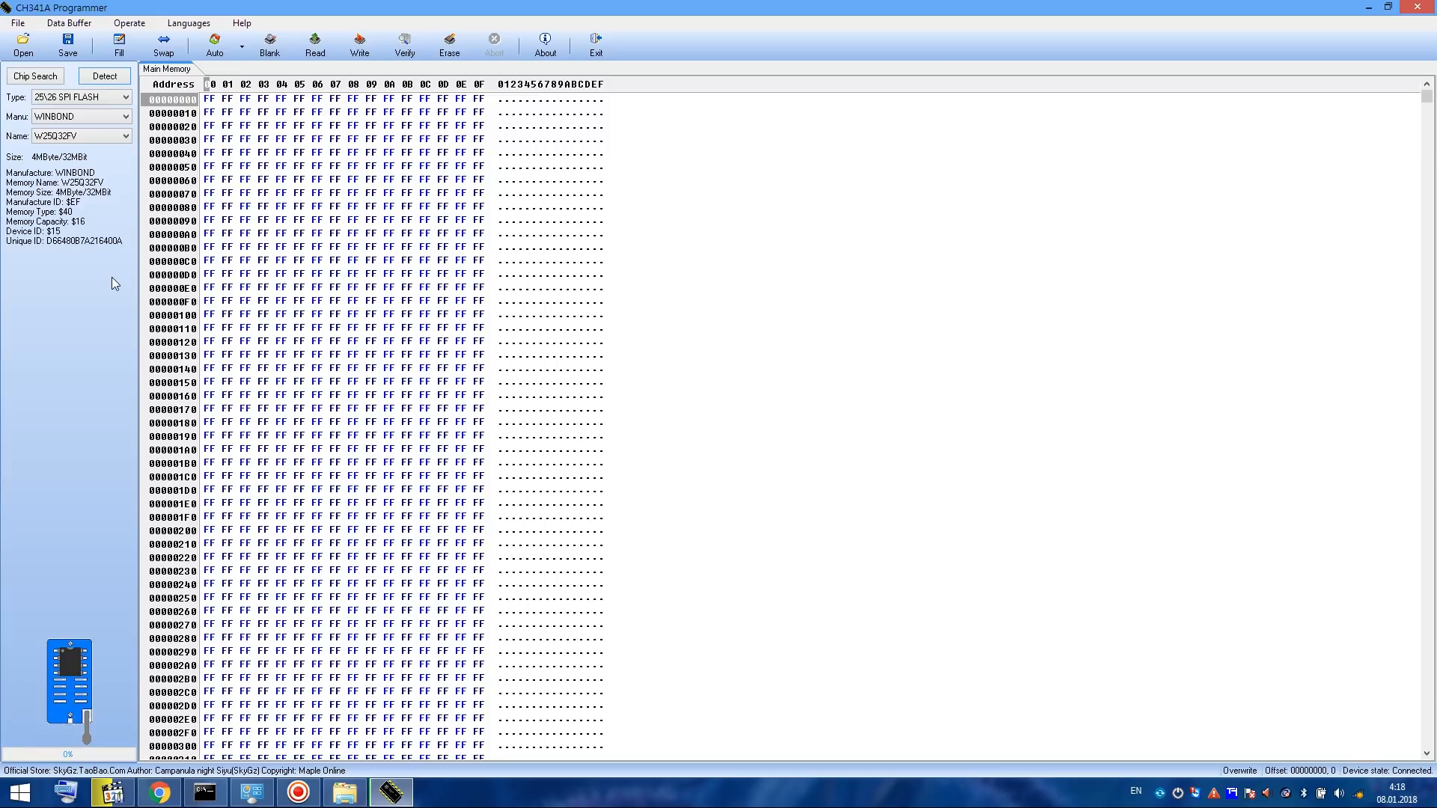
mouse_move(315, 42)
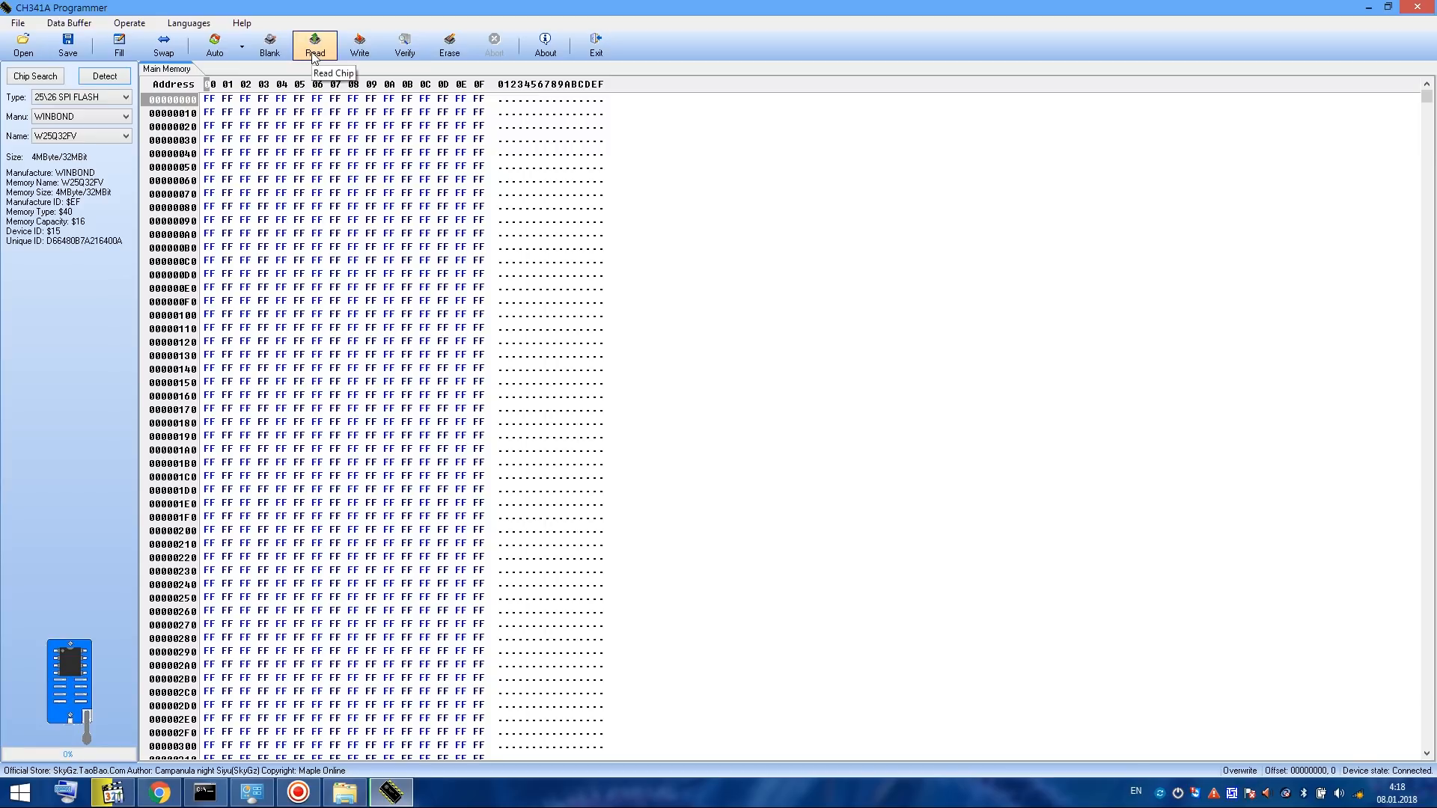
left_click(313, 43)
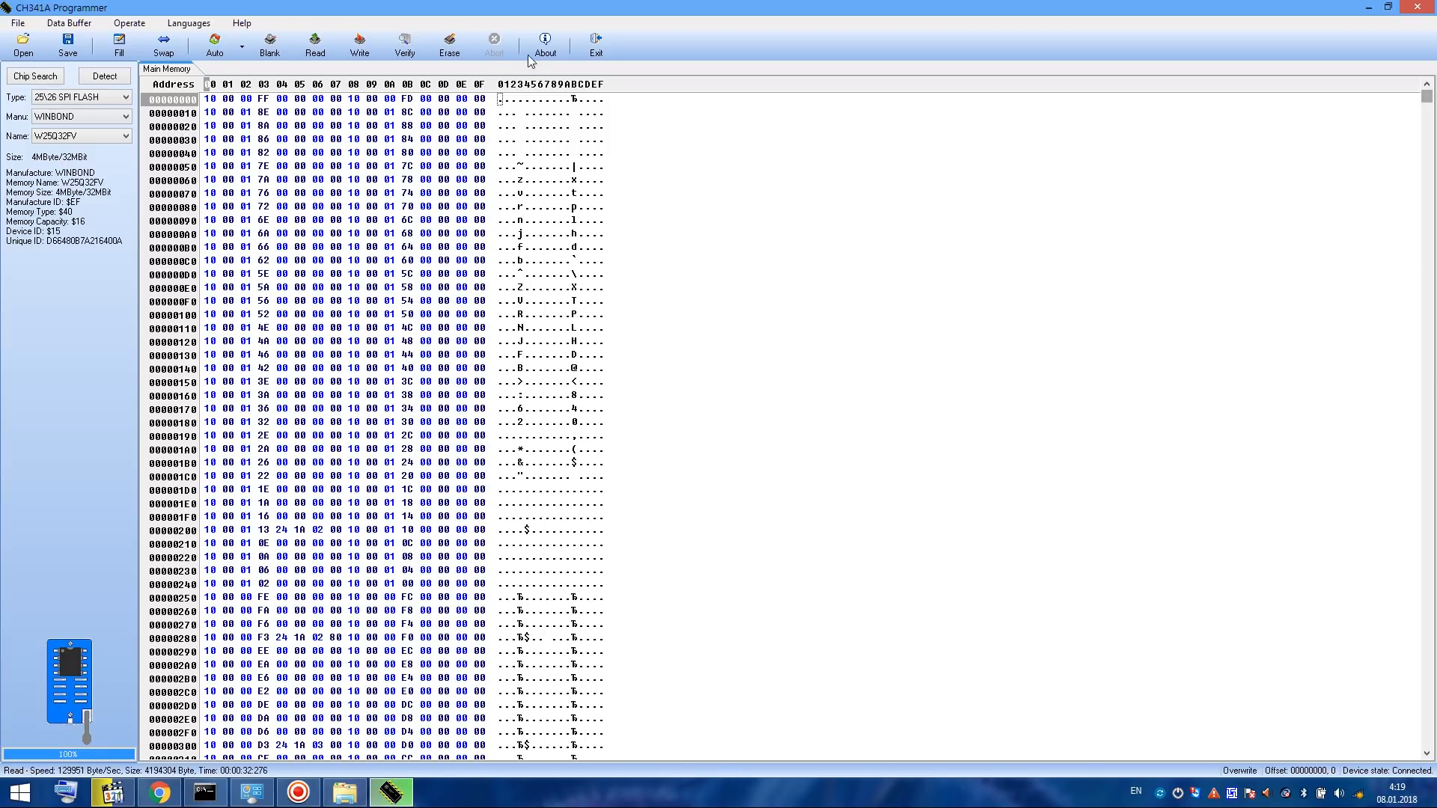
Save the chip dump to the desktop as From_my_router in BIN File (*.bin) format
left_click(67, 43)
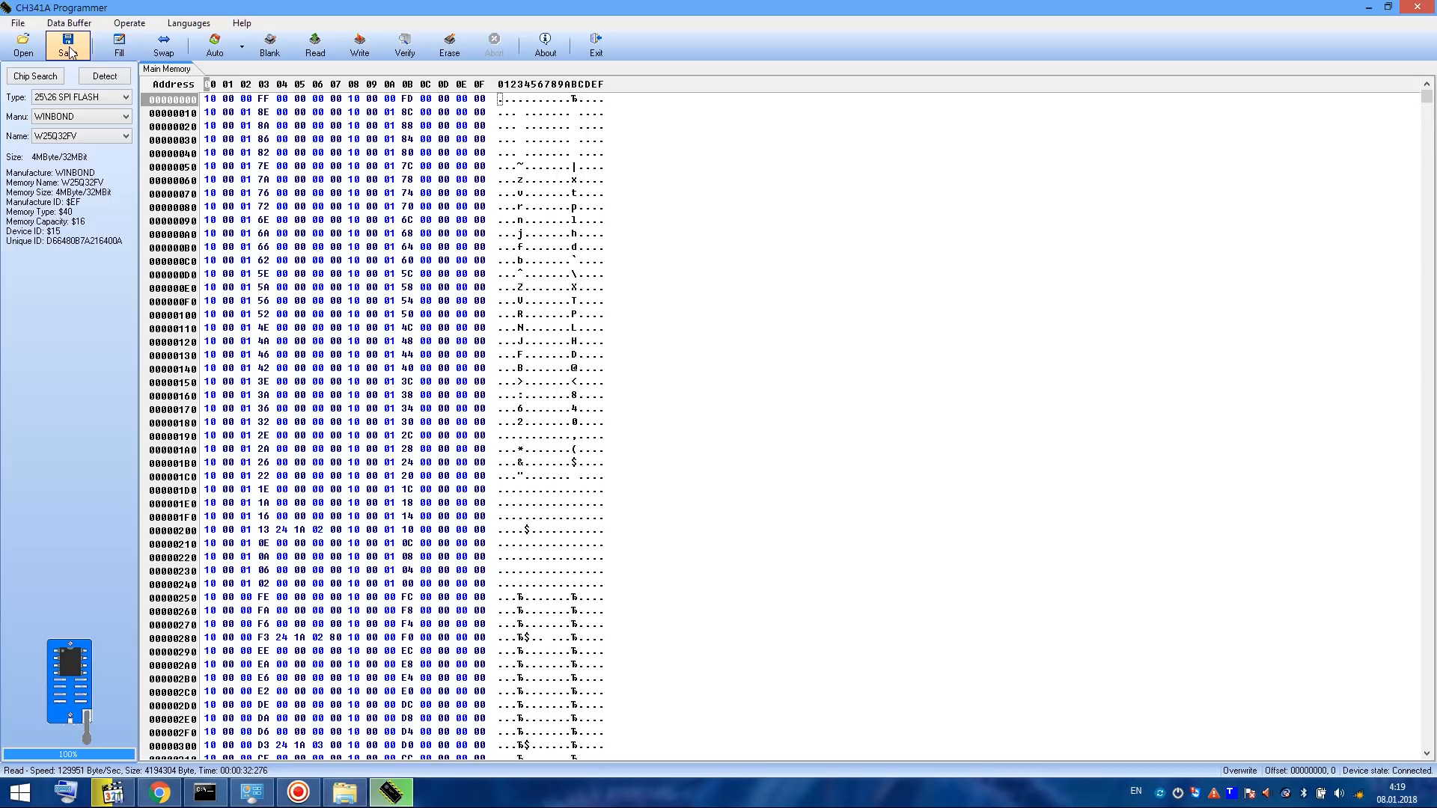
left_click(66, 42)
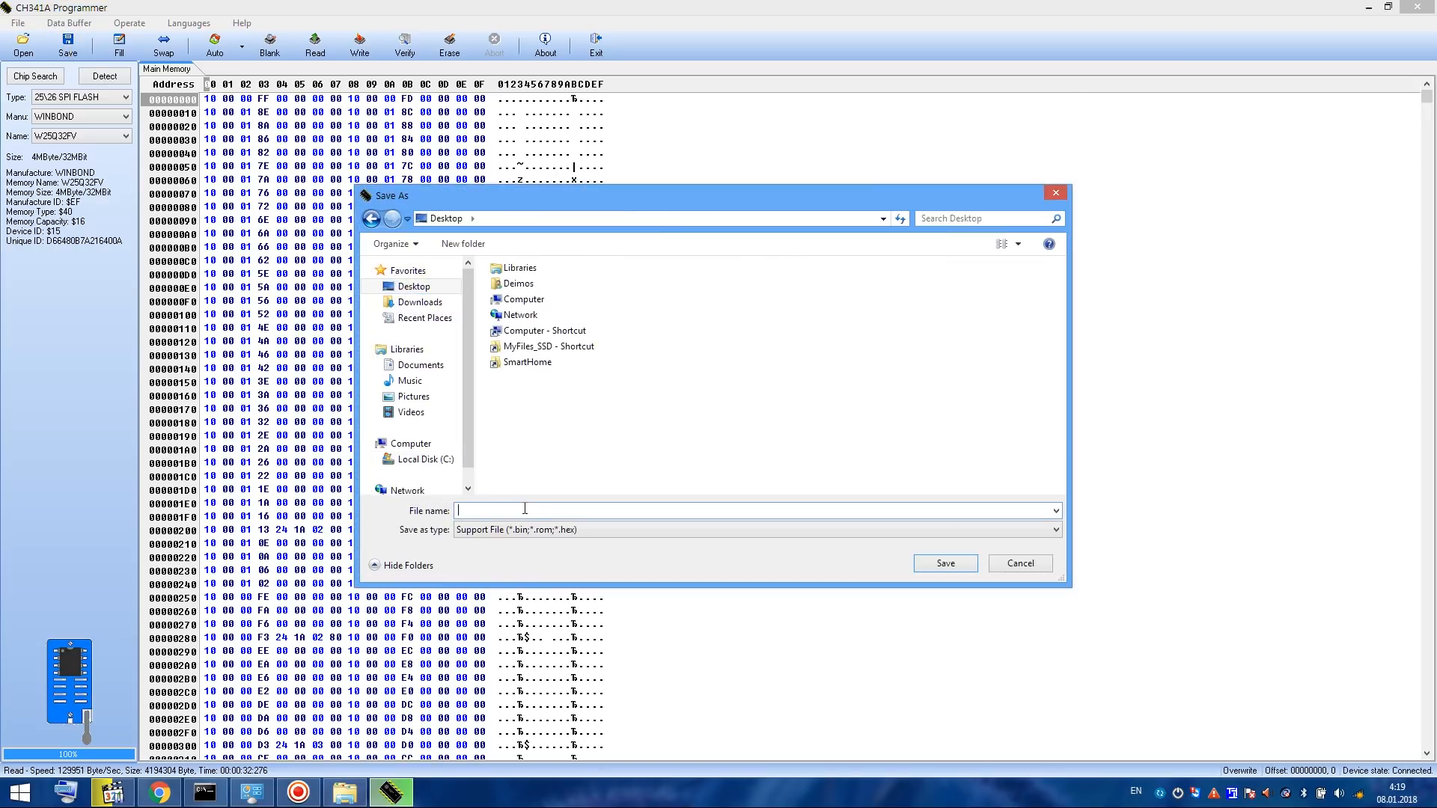
type("From_my_router")
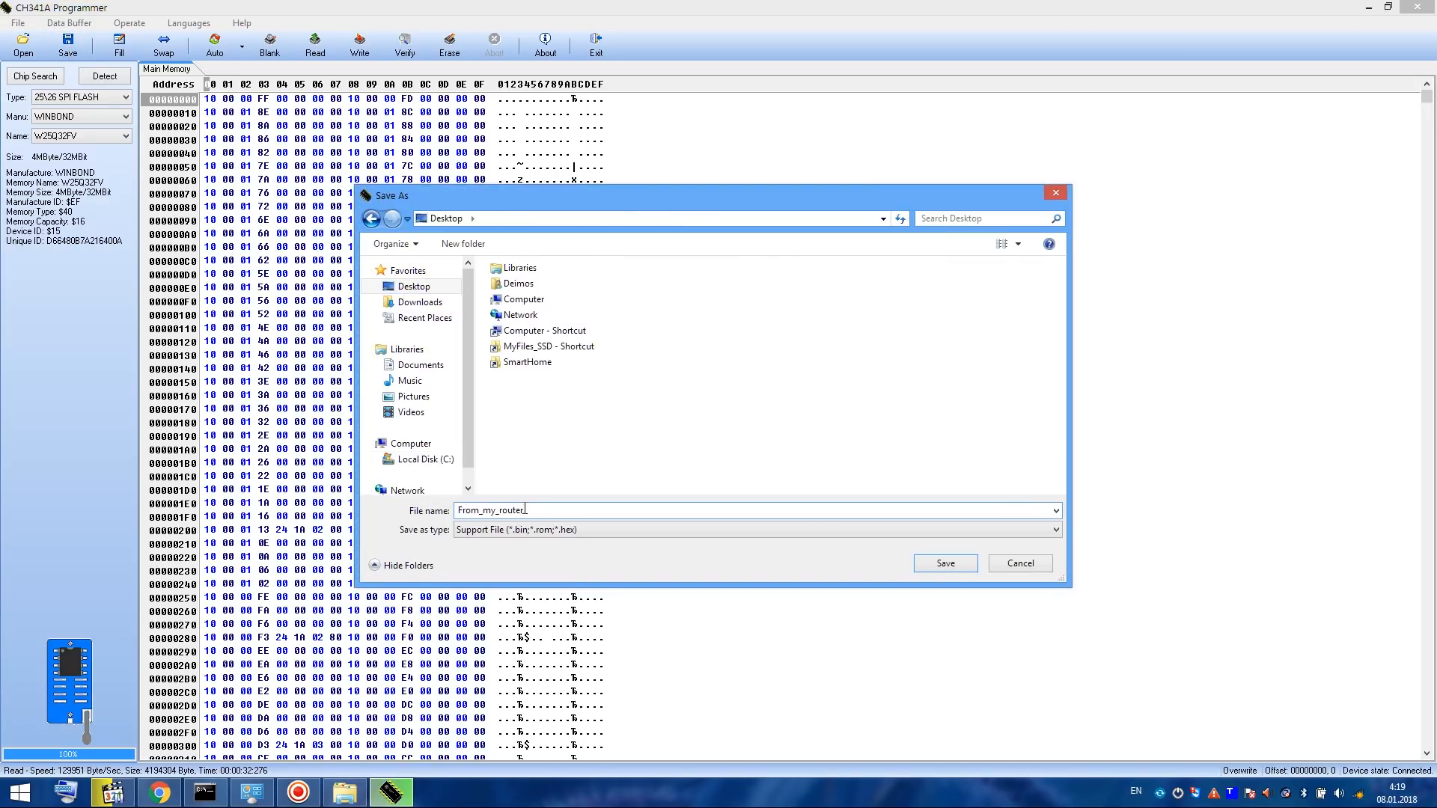
left_click(758, 530)
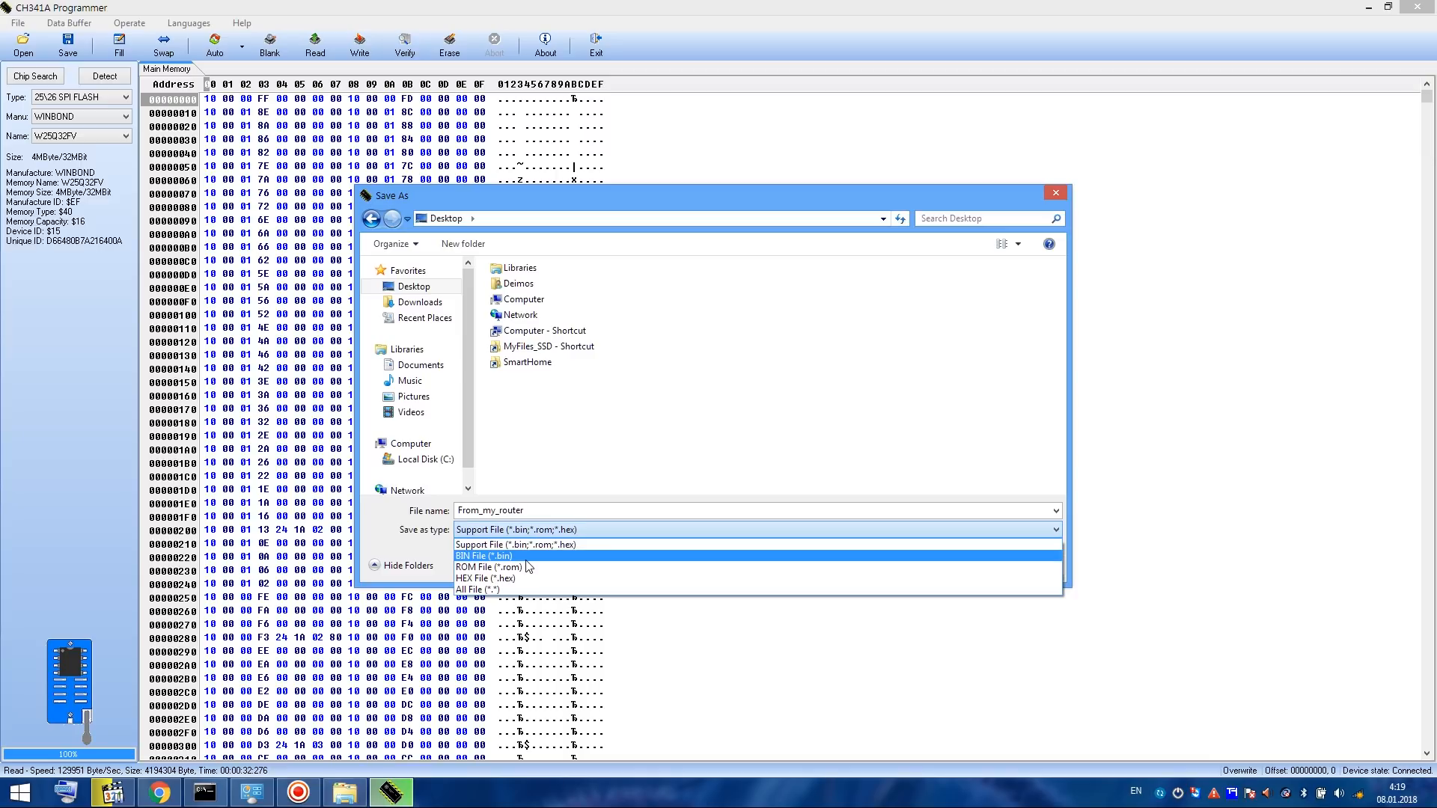
left_click(484, 557)
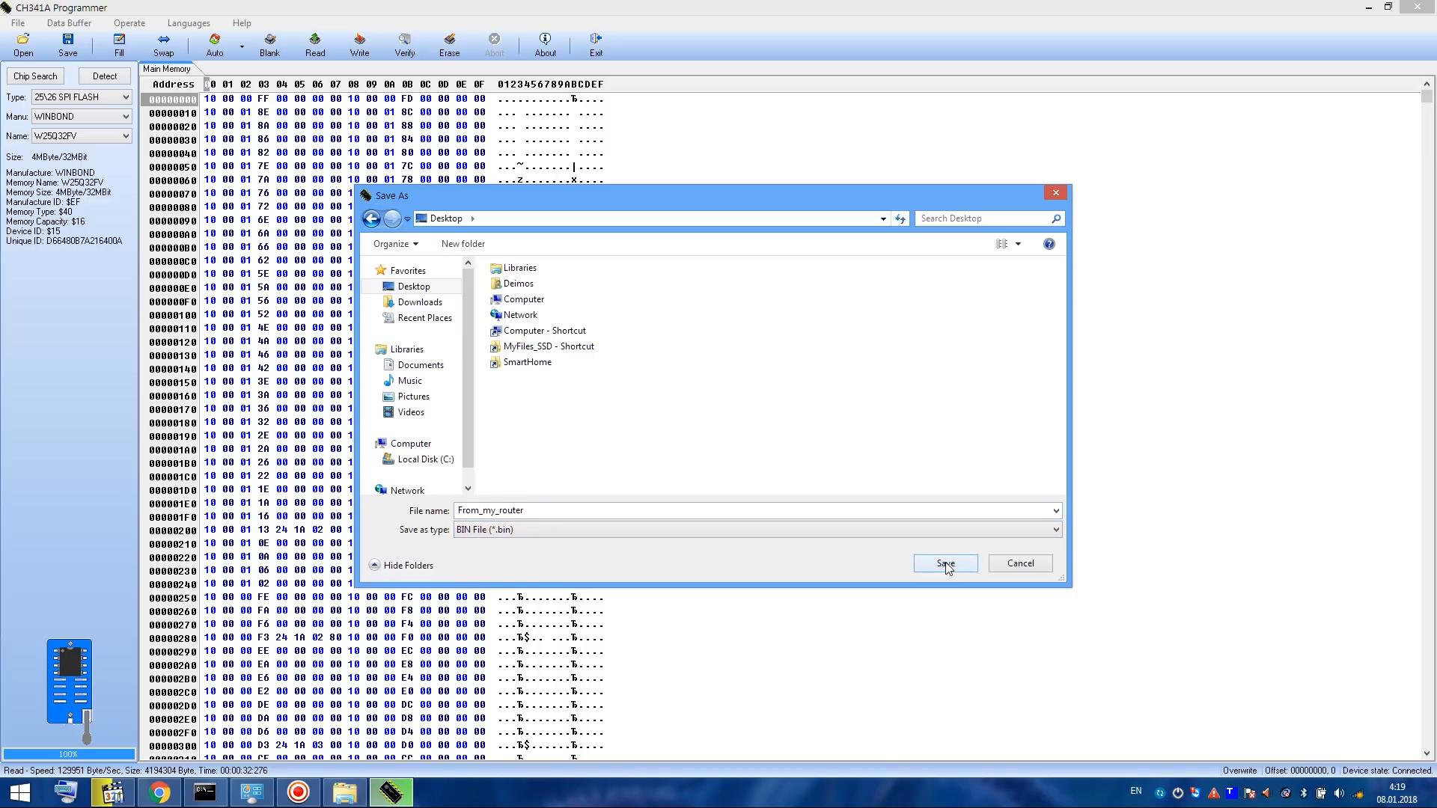
left_click(945, 563)
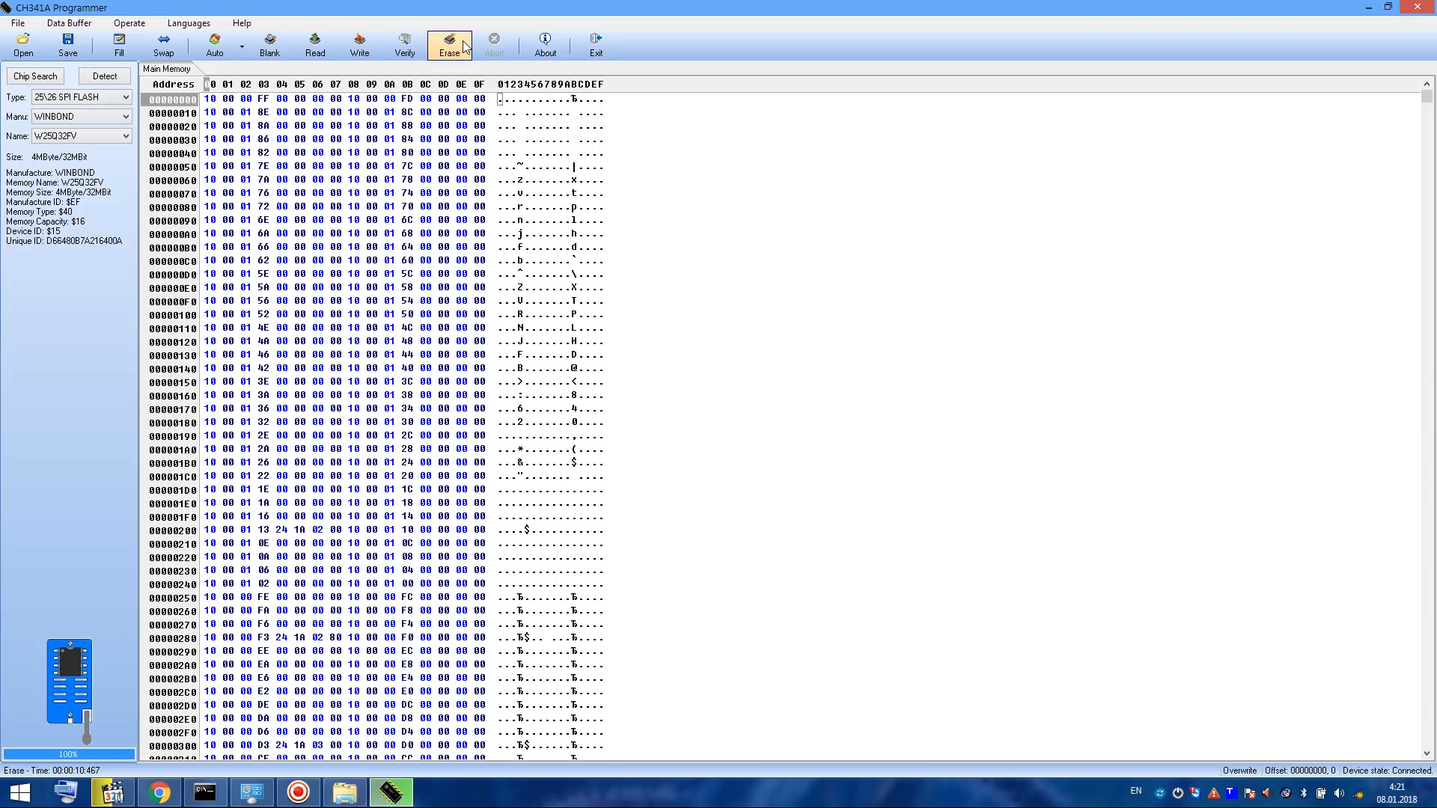
Erase the whole flash chip and read it back to verify the buffer is all FF
left_click(449, 43)
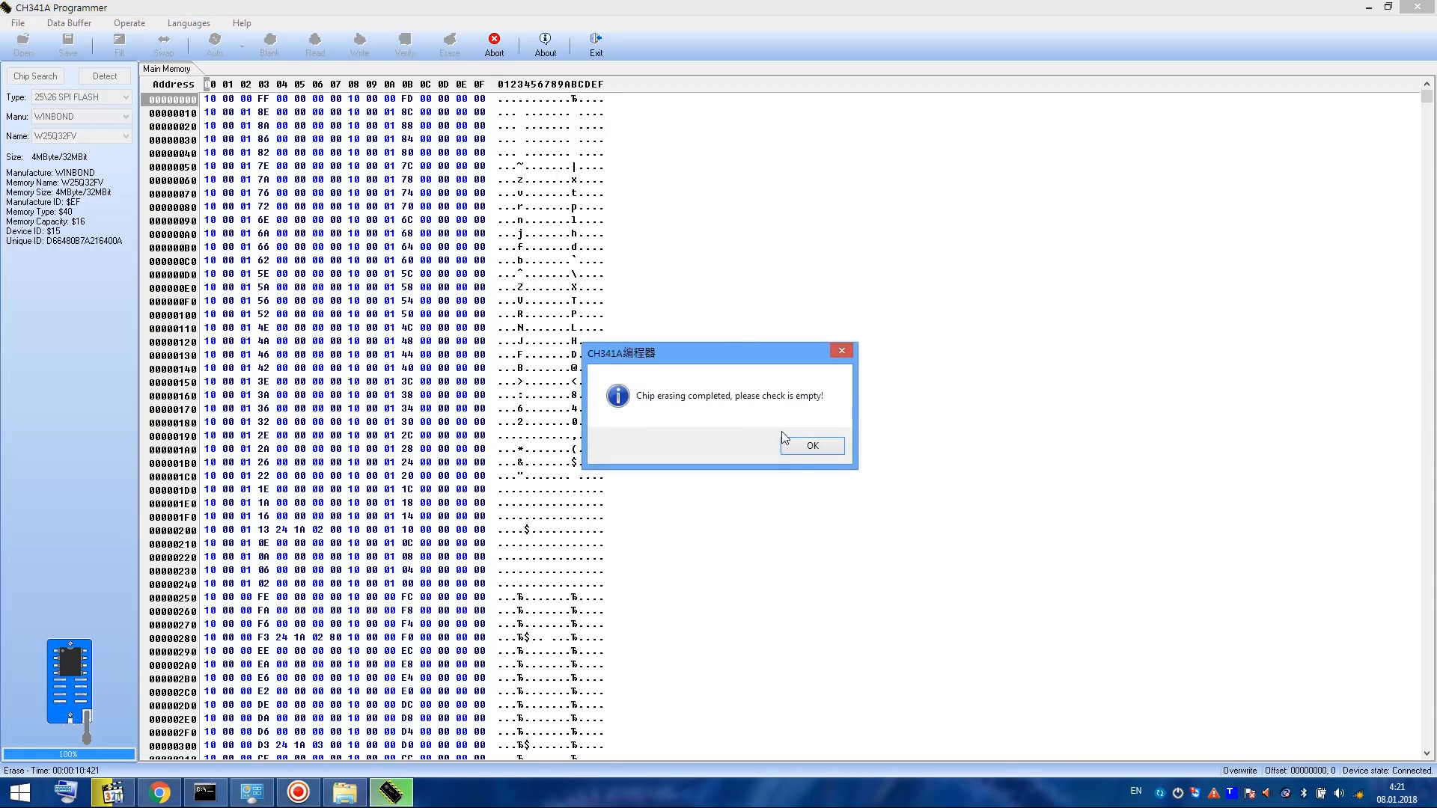
left_click(810, 446)
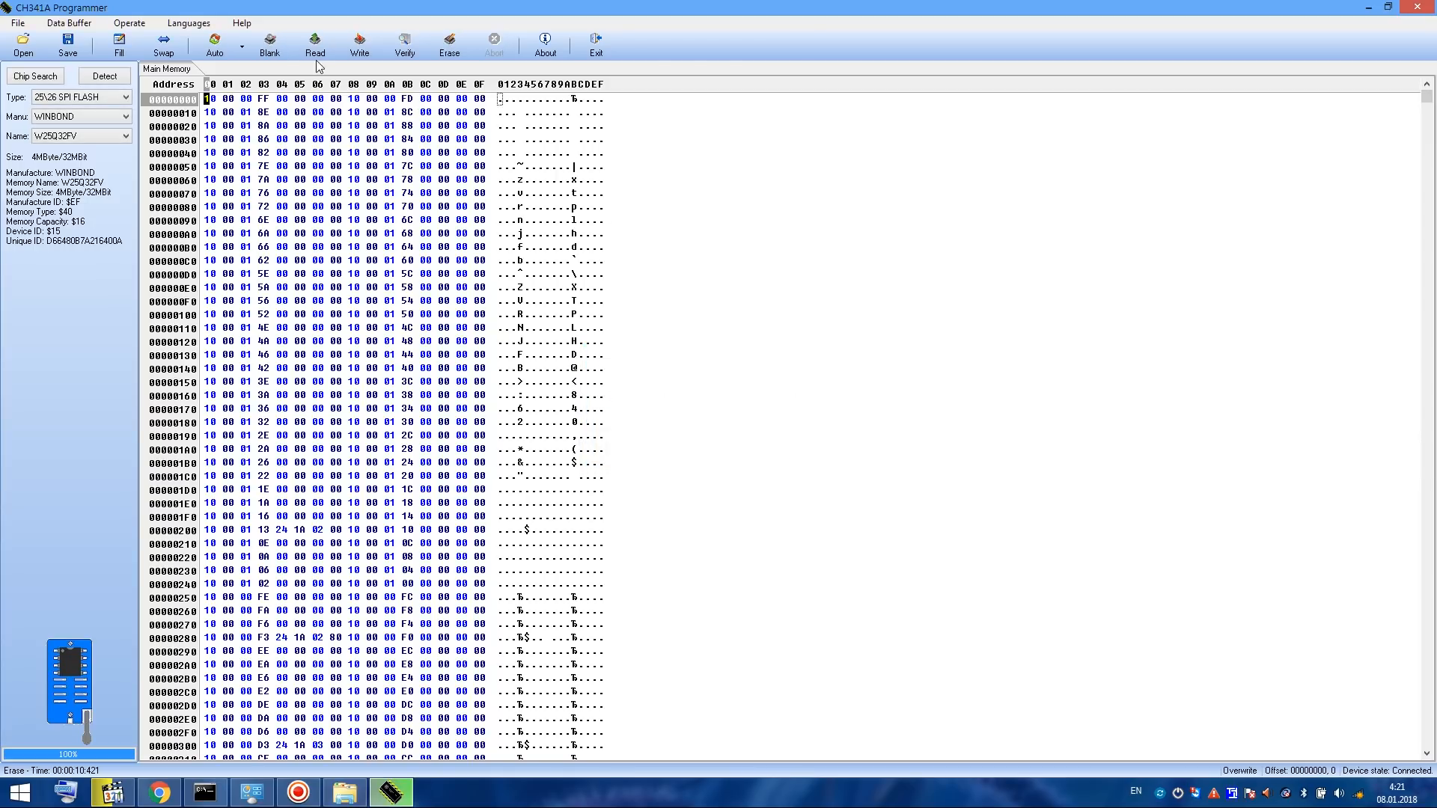
left_click(315, 42)
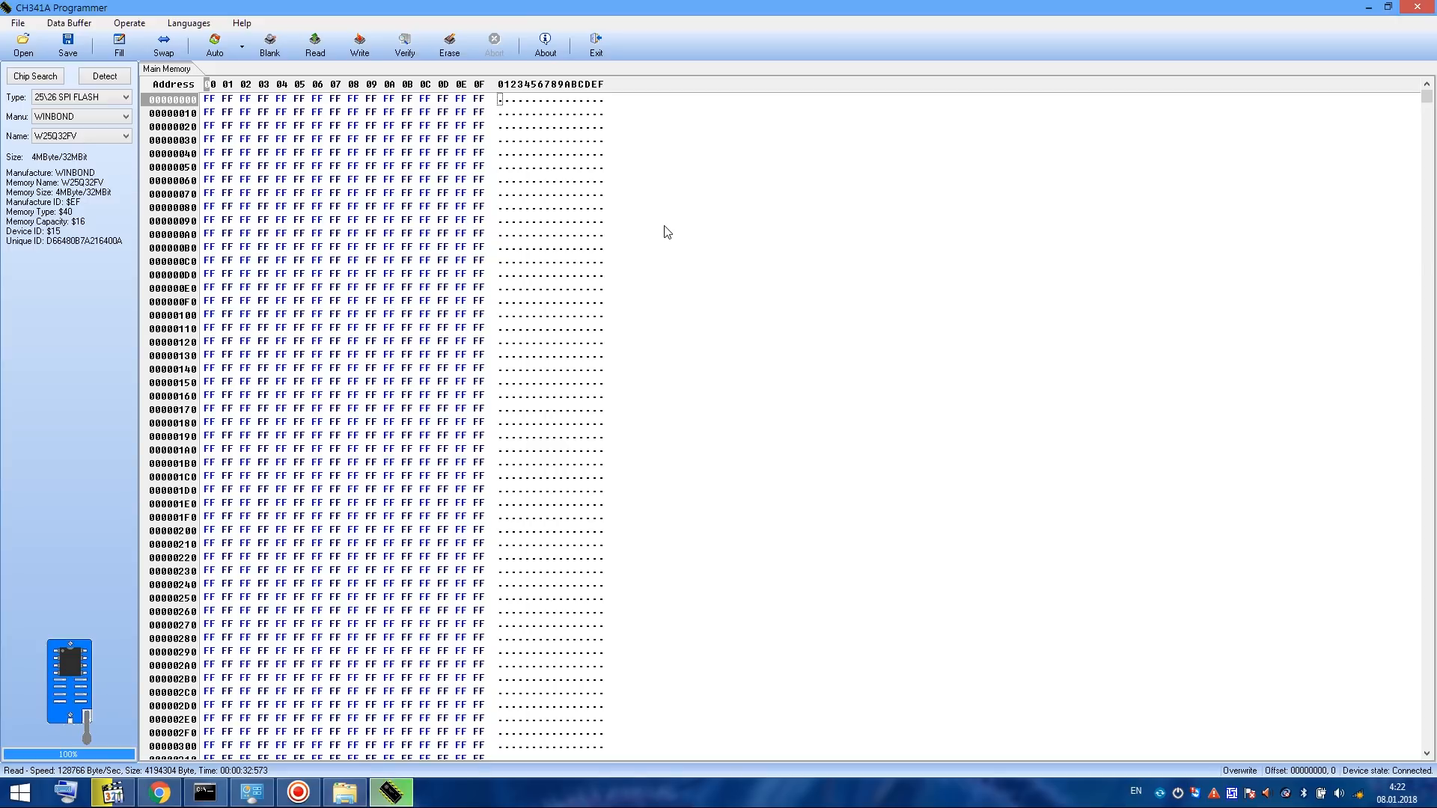
Load the full-dump .bin firmware into the buffer and write it to the chip
left_click(23, 39)
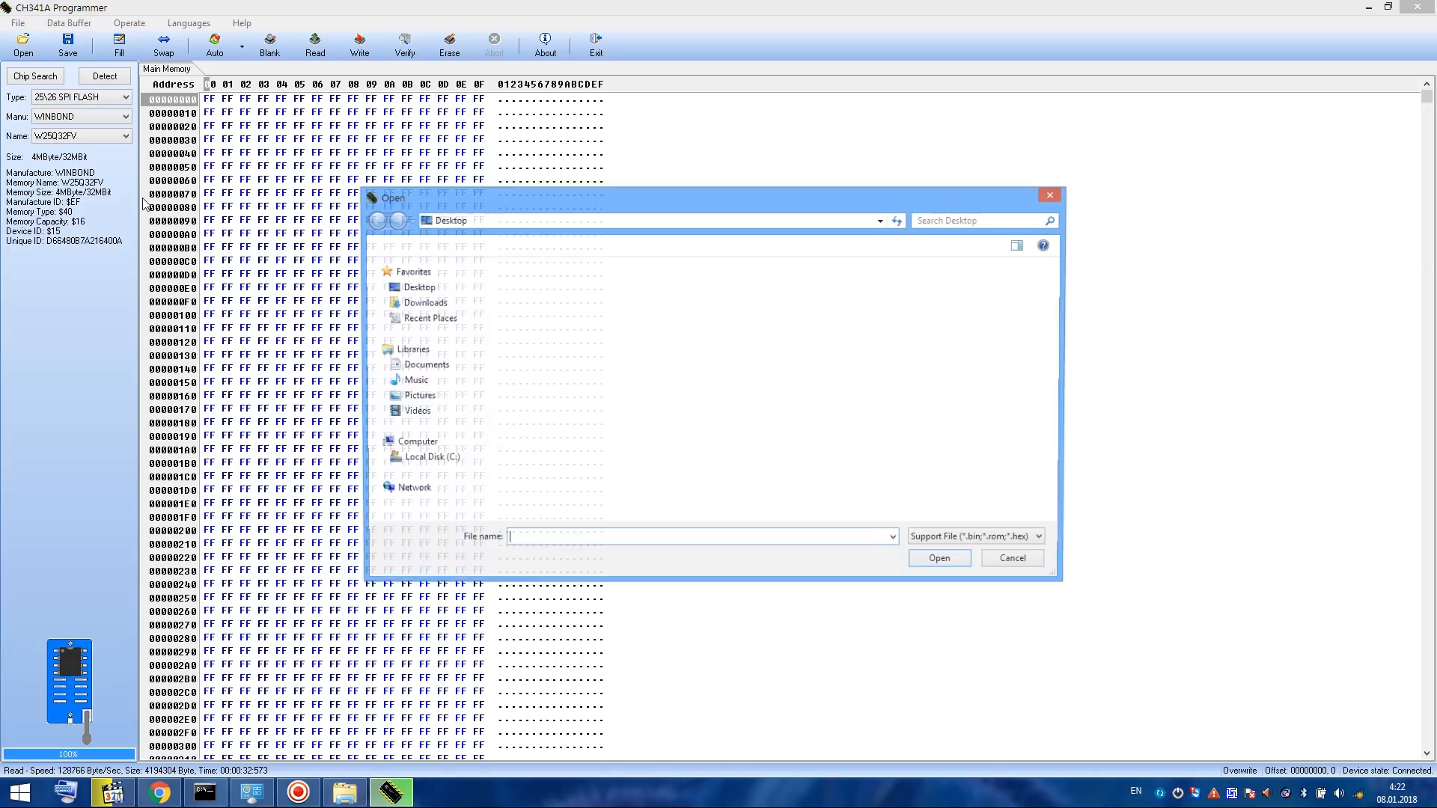
left_click(578, 362)
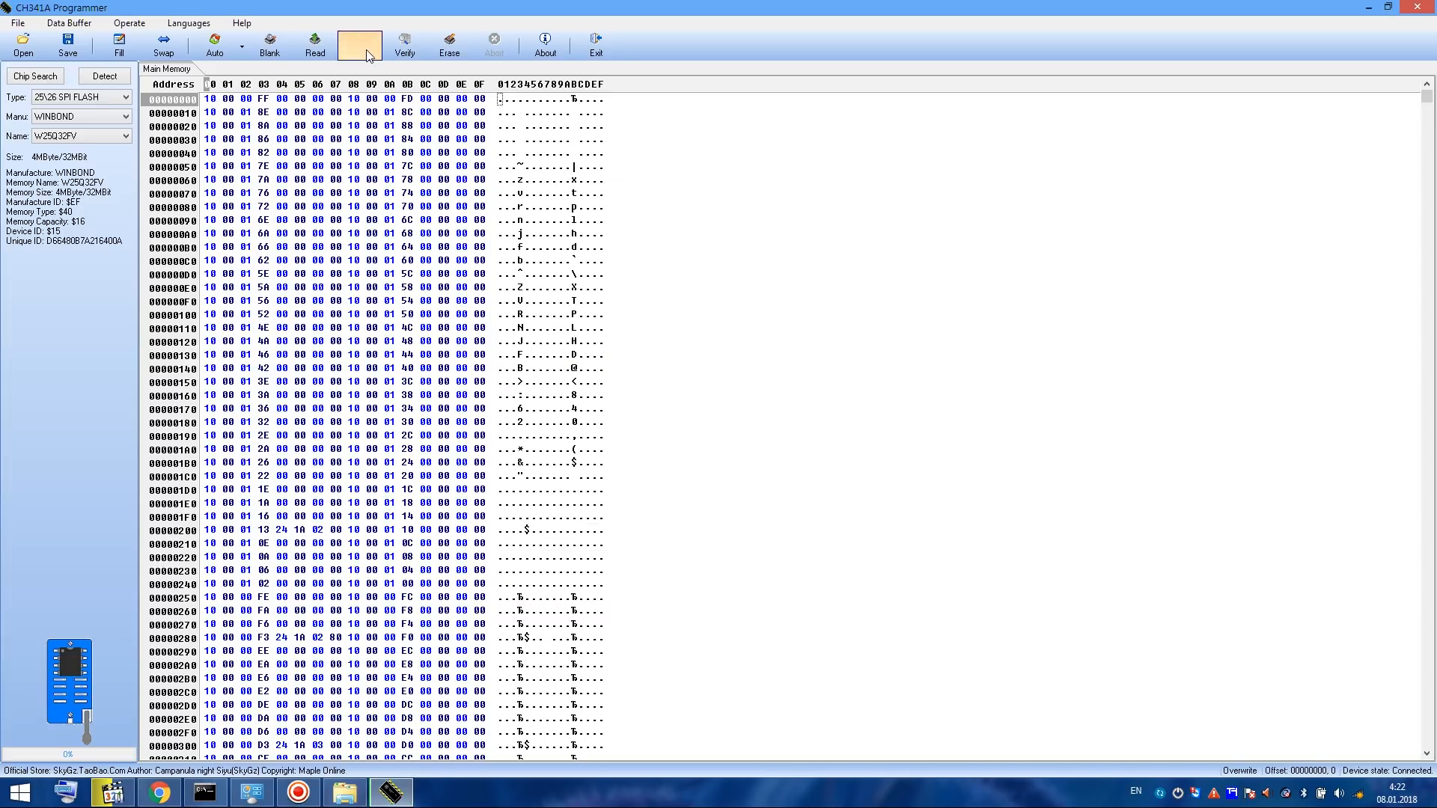
left_click(358, 44)
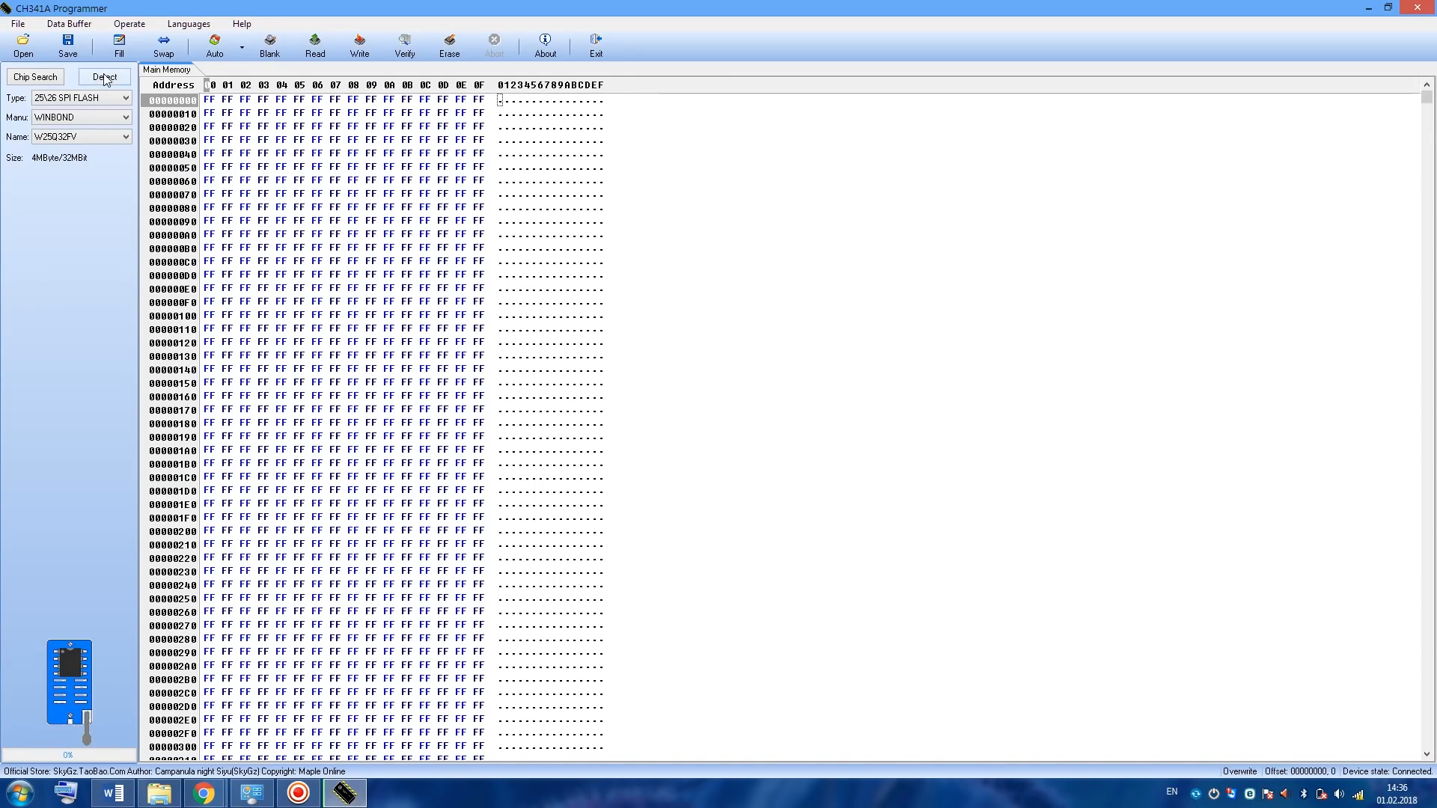
Detect and read the chip, then scroll the hex view to the MAC bytes at 0001FC00
left_click(103, 77)
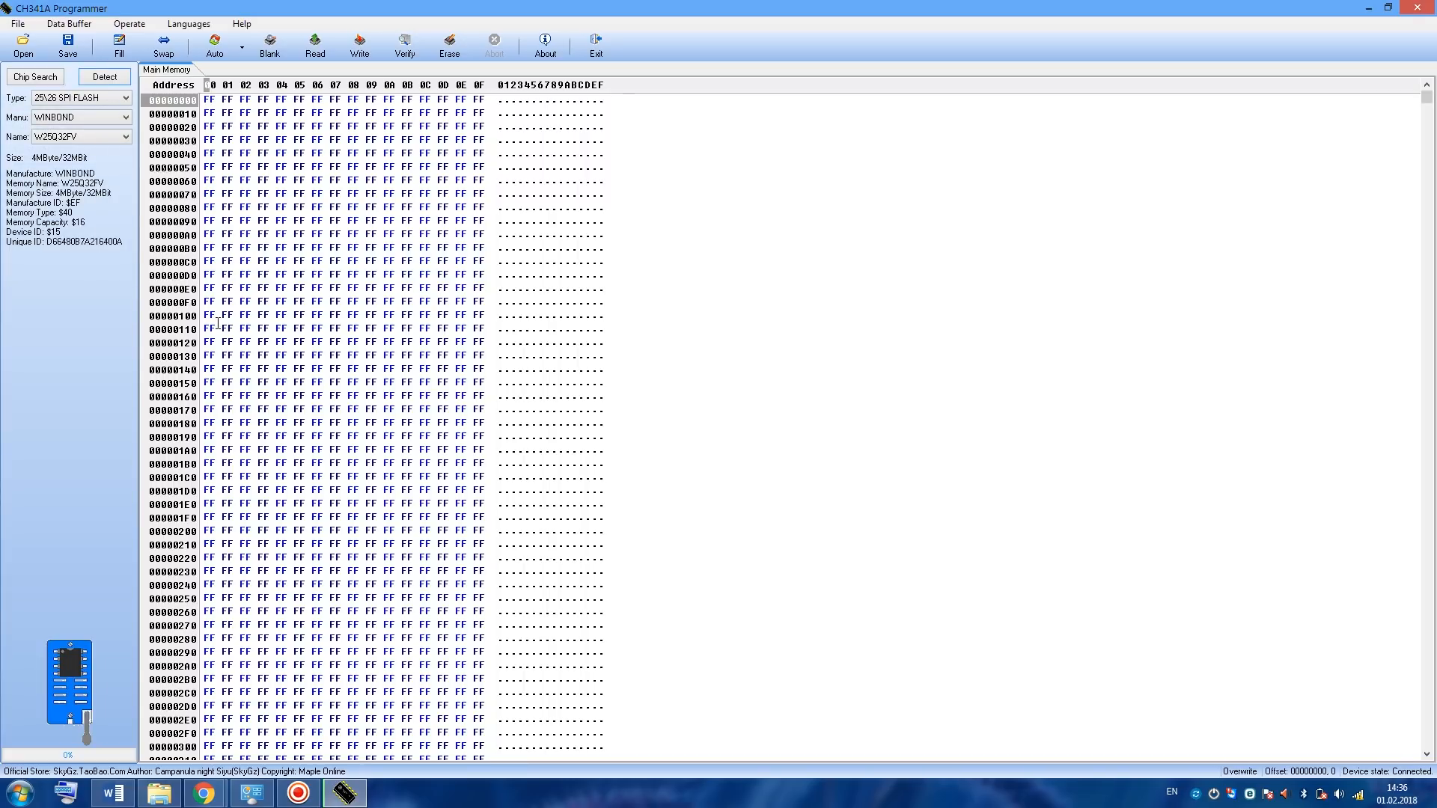
left_click(314, 42)
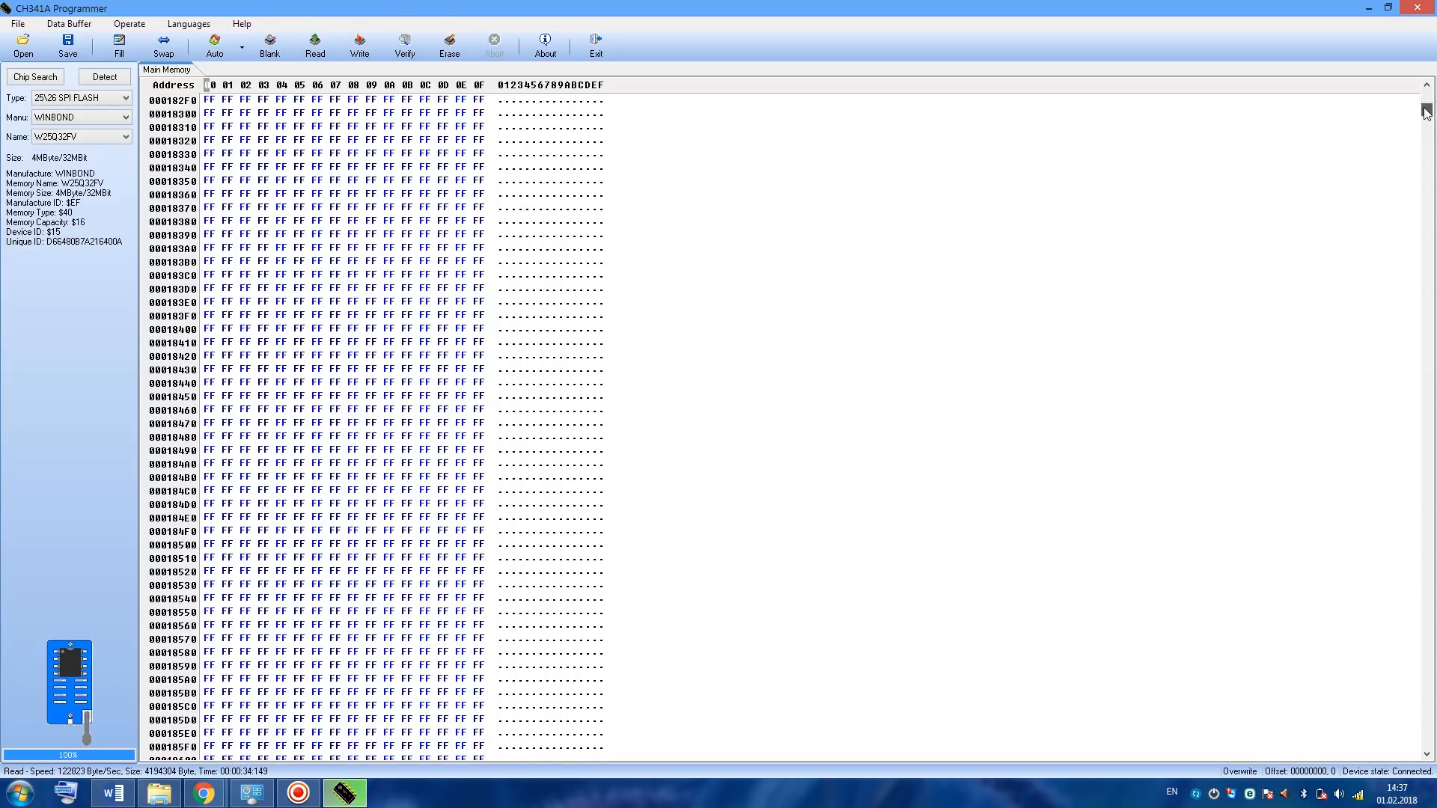
scroll("down", 3)
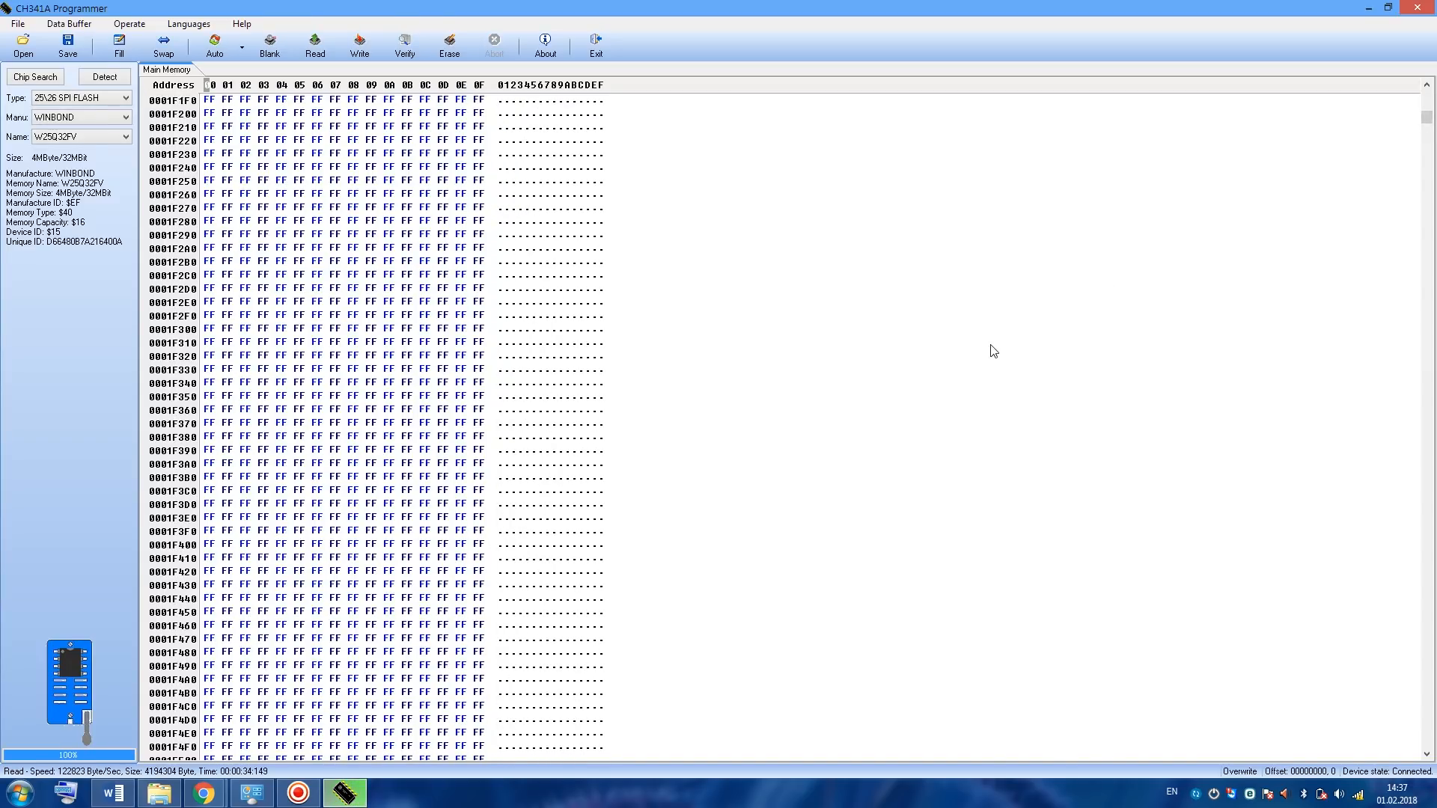
scroll("down", 3)
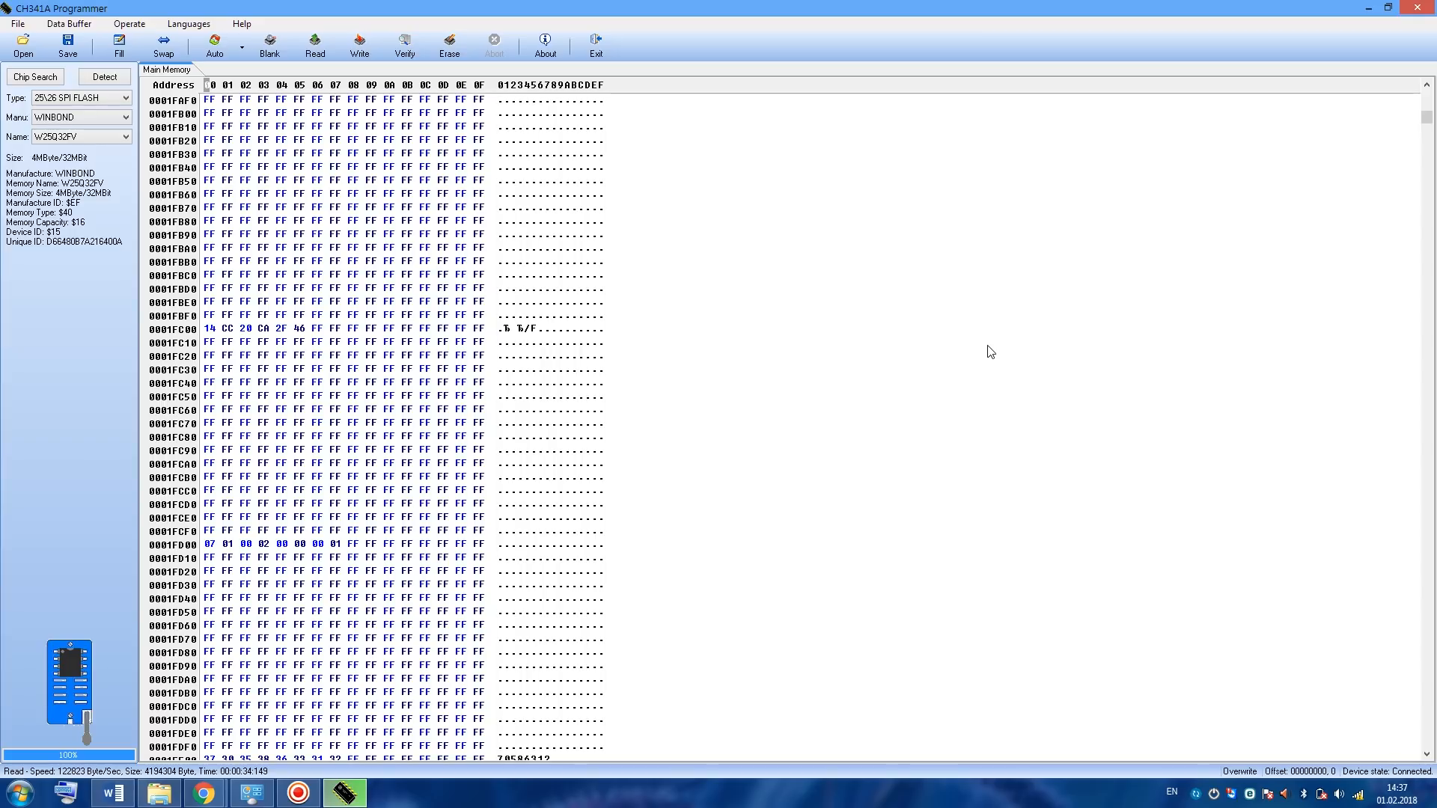
mouse_move(742, 358)
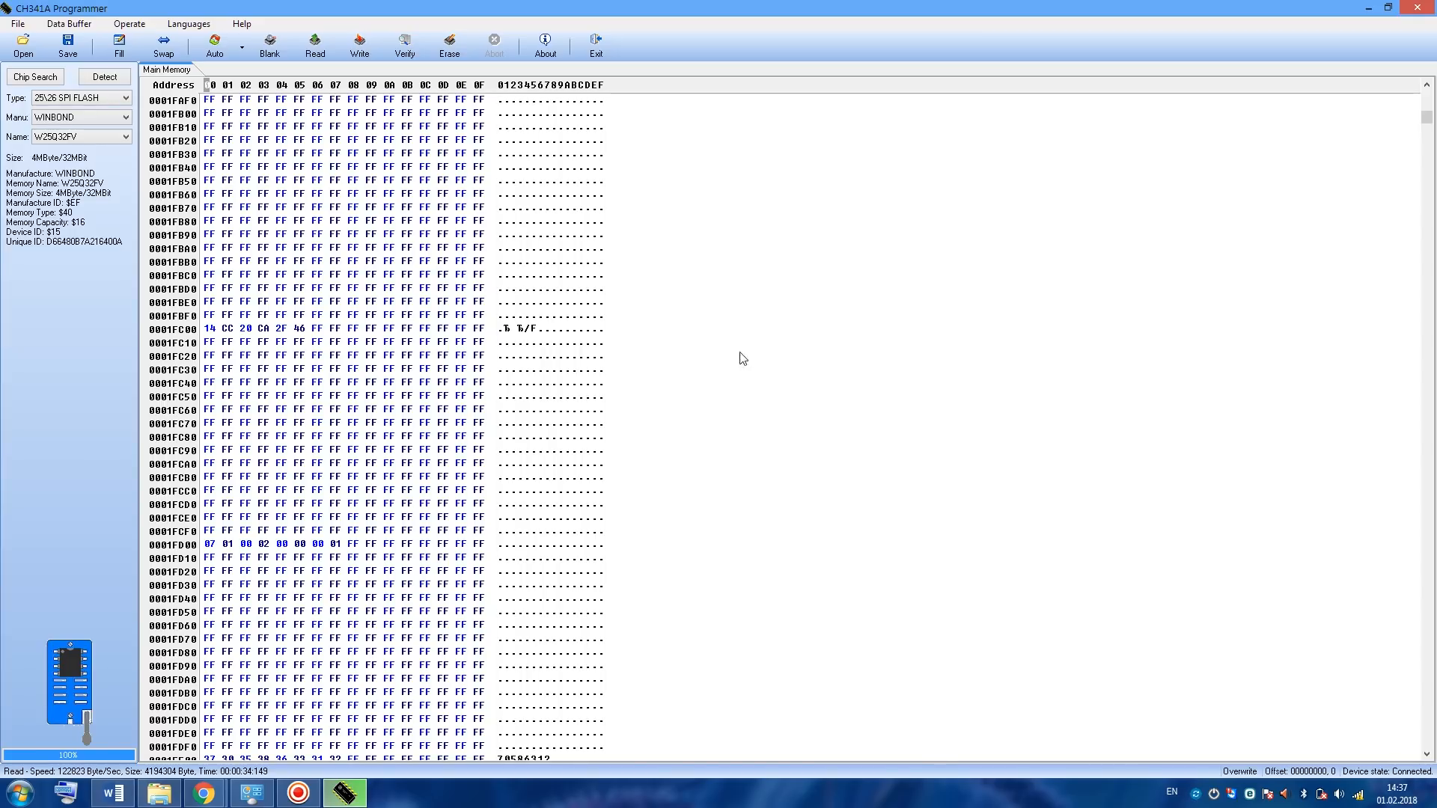
left_click(211, 327)
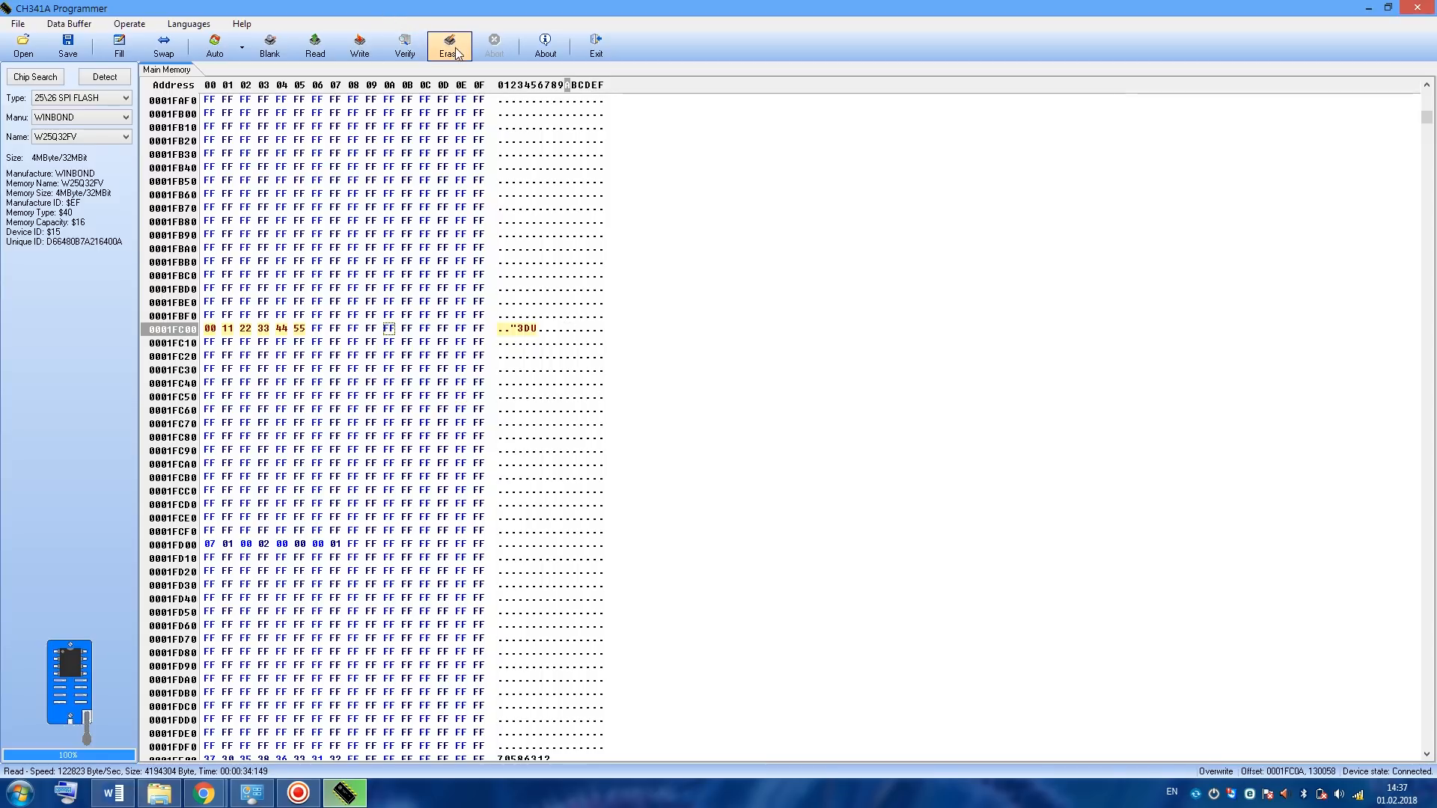
left_click(448, 43)
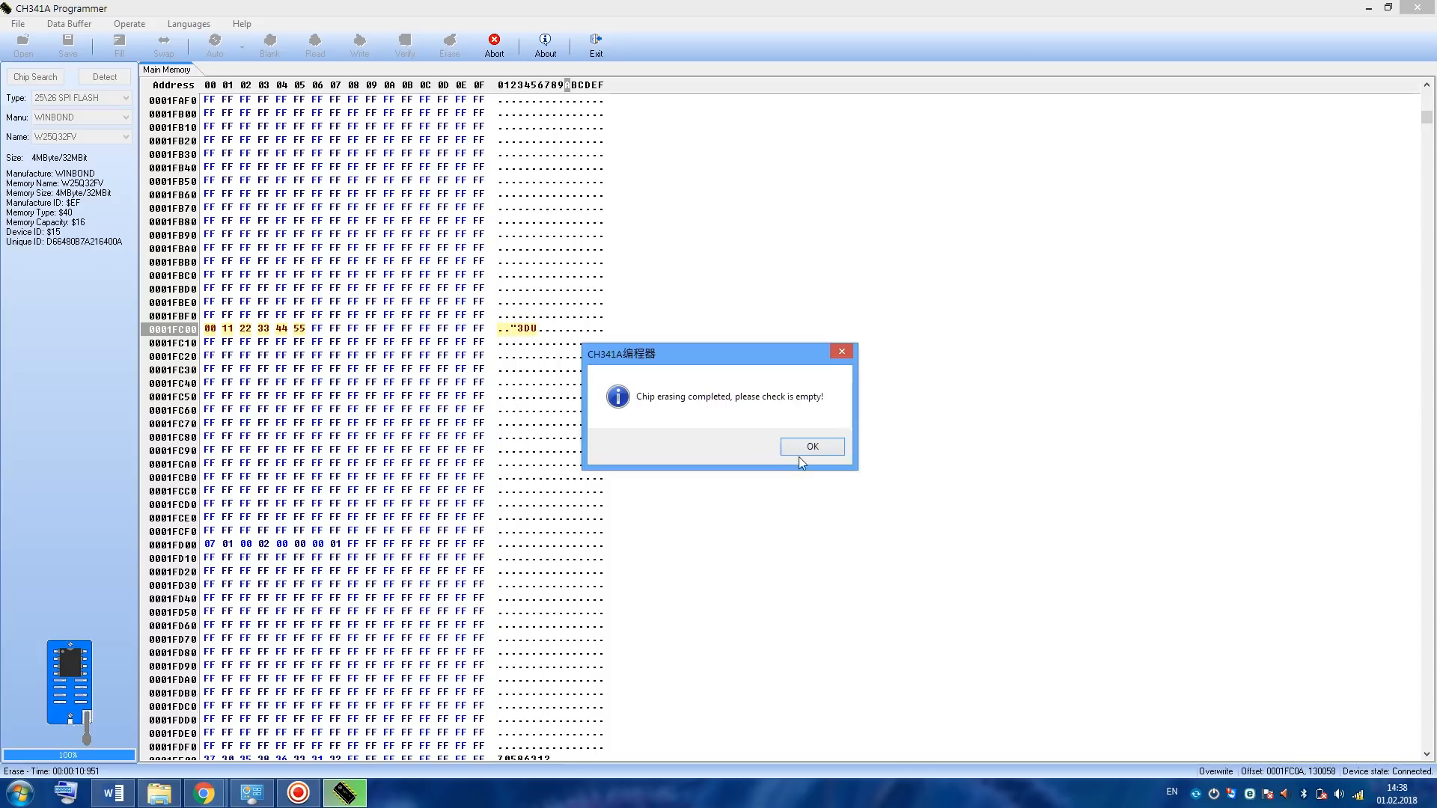
left_click(810, 446)
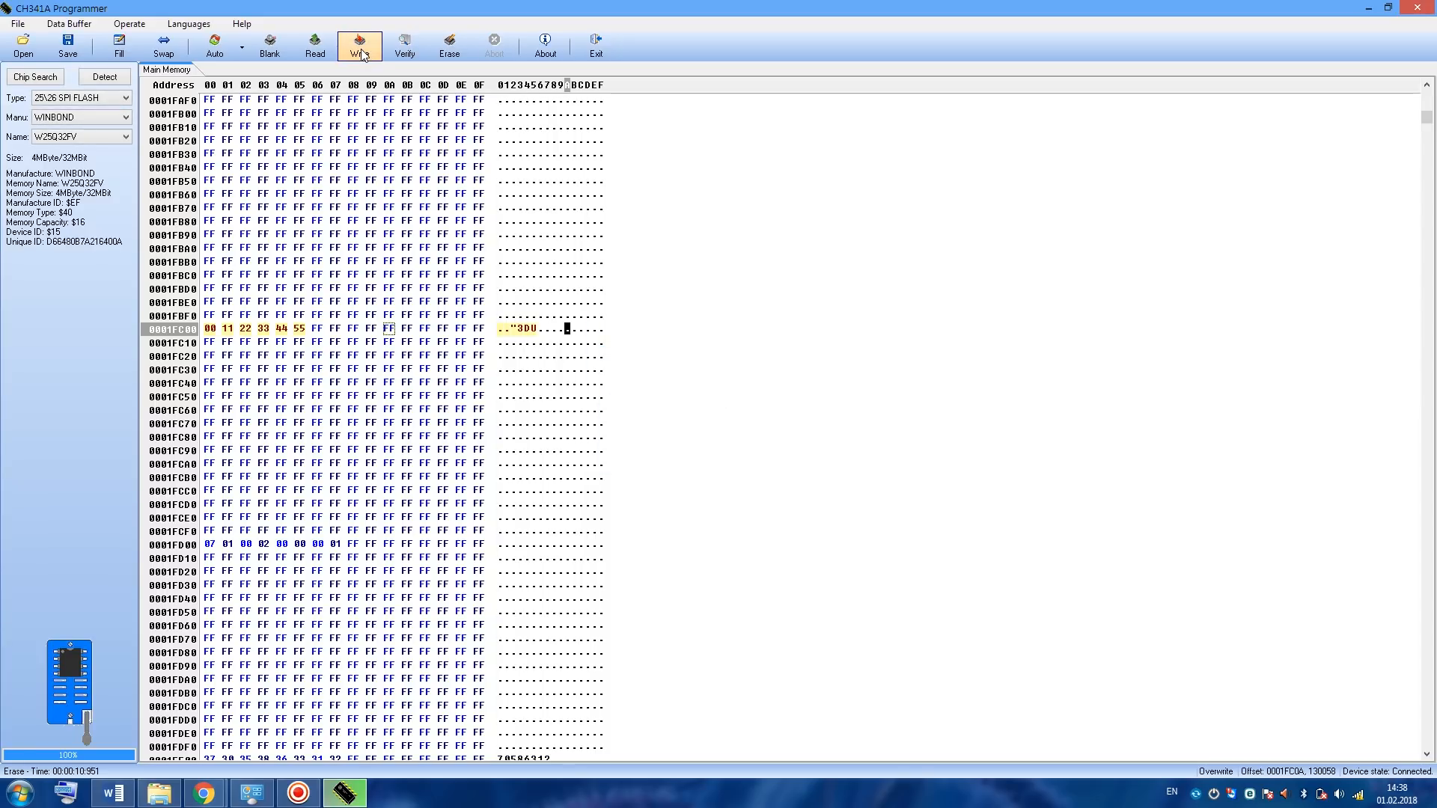
left_click(358, 44)
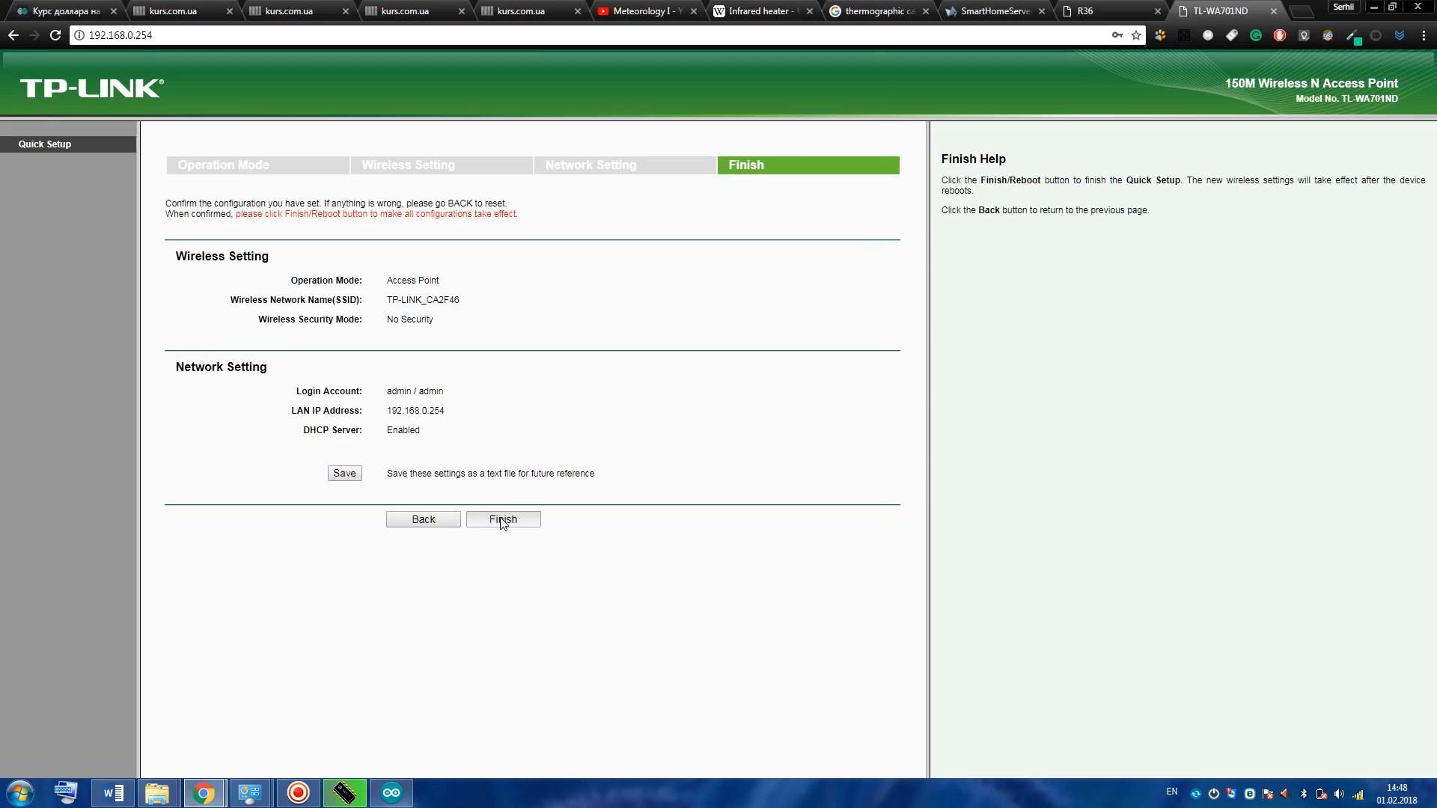
left_click(503, 520)
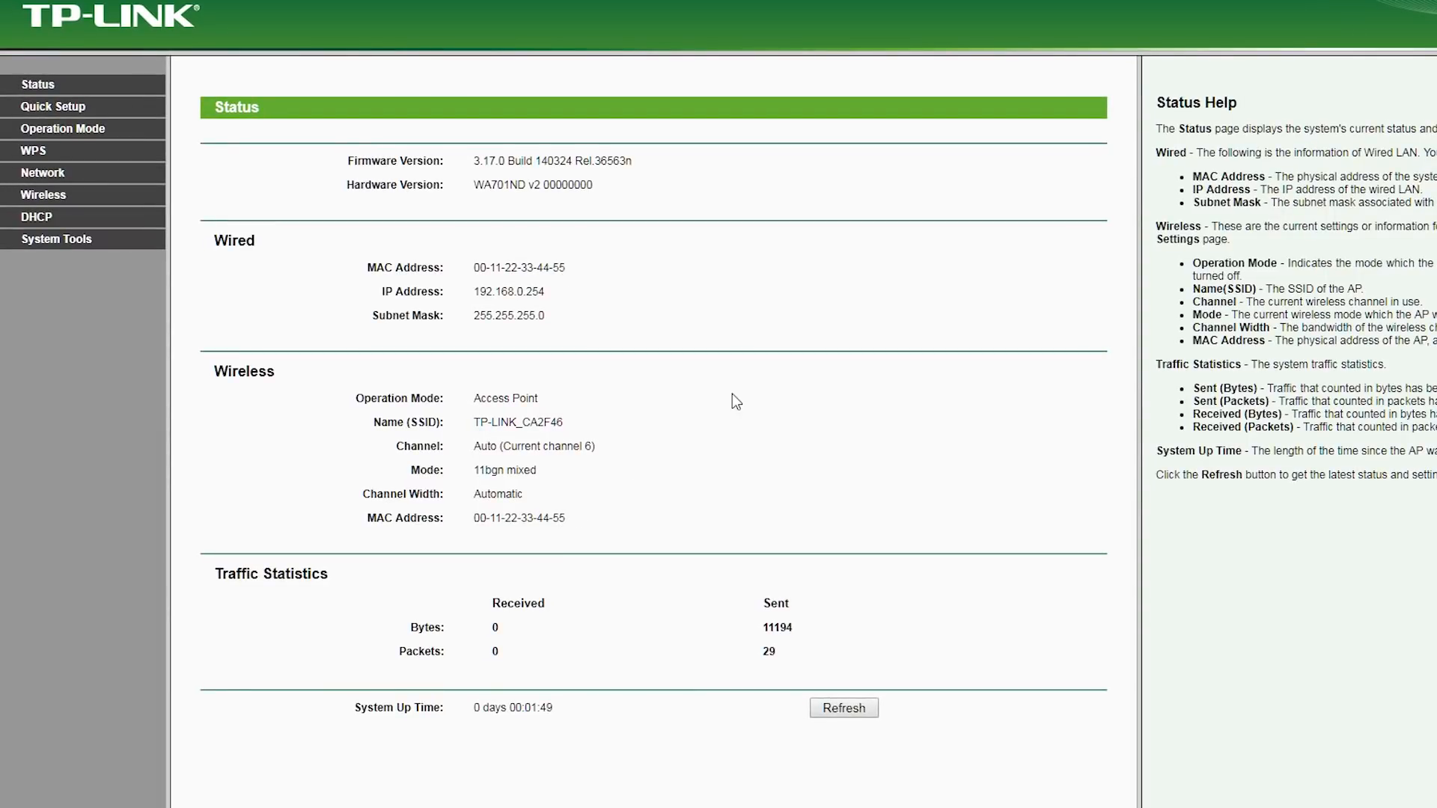
mouse_move(744, 389)
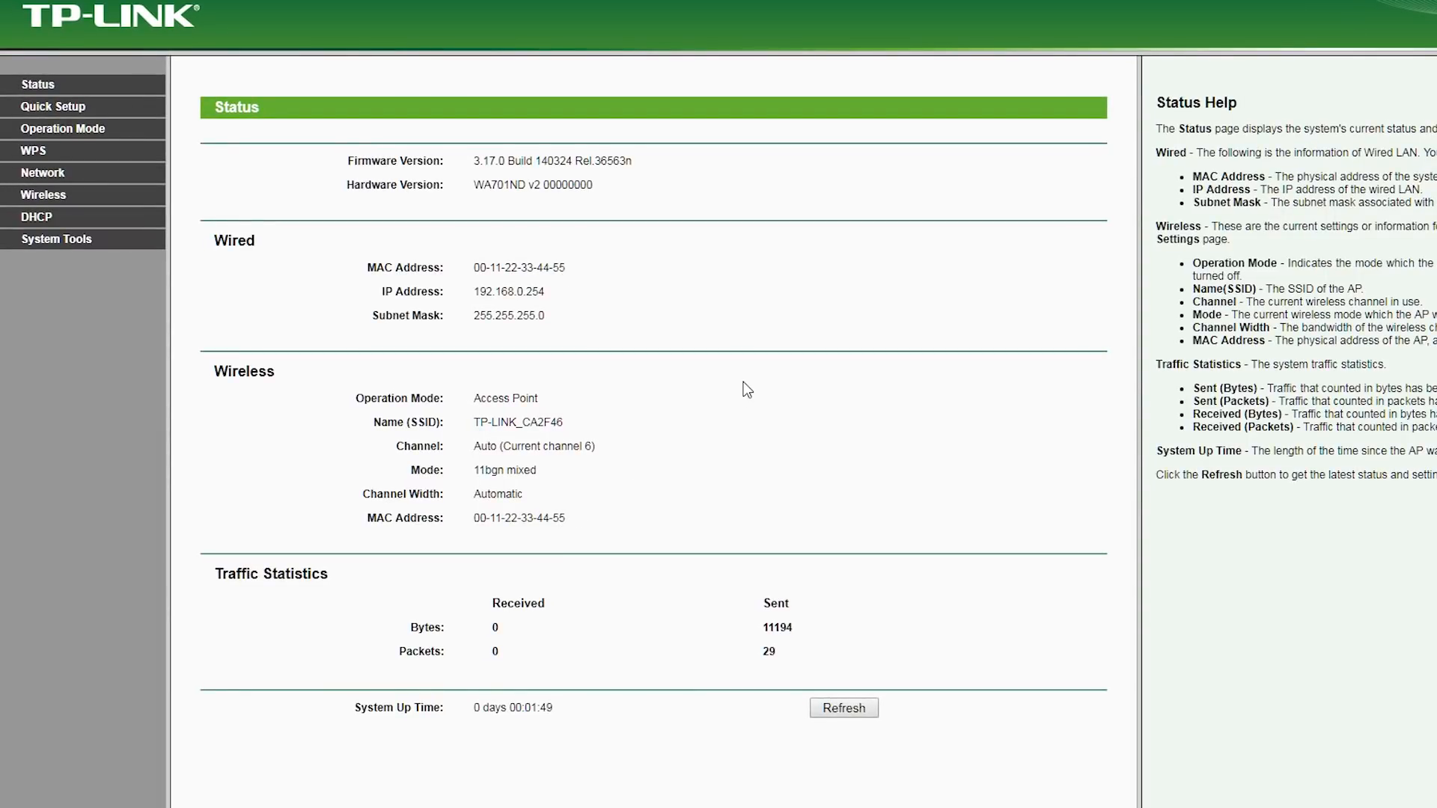